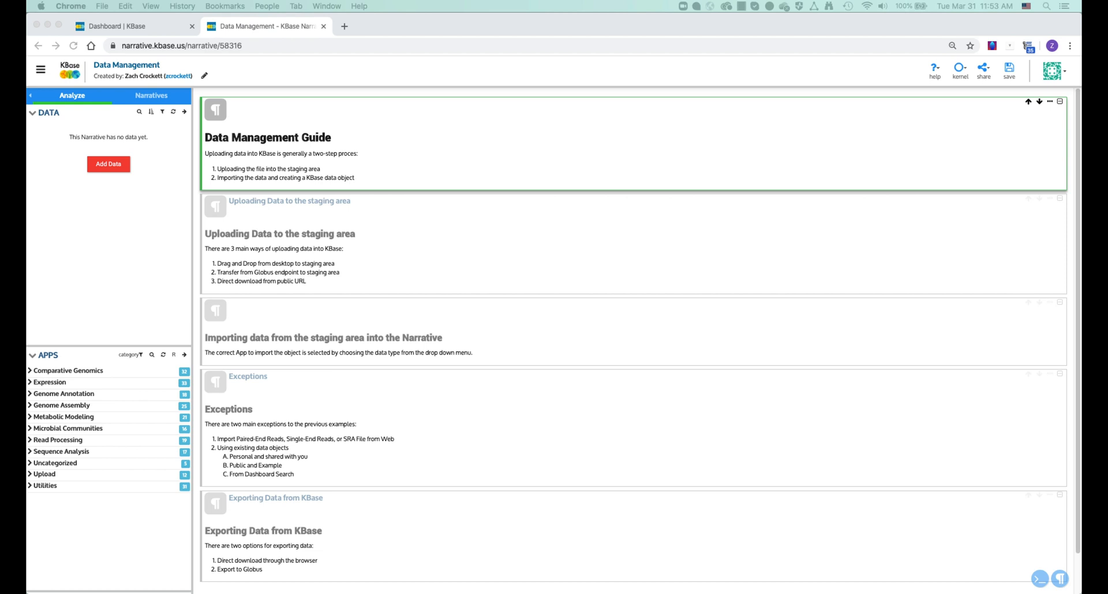
mouse_move(953, 125)
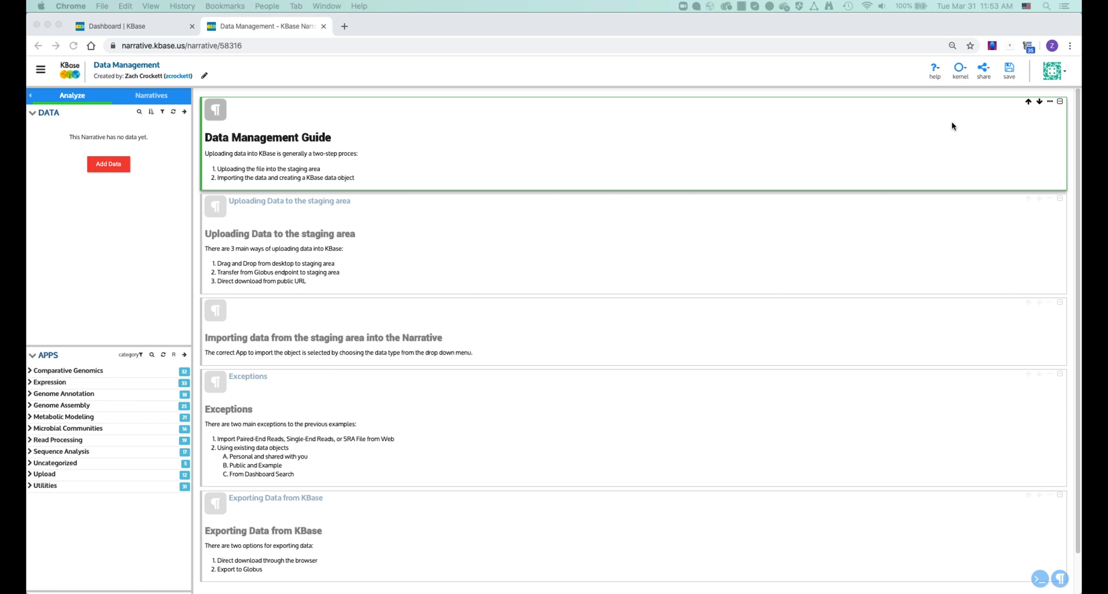
mouse_move(958, 127)
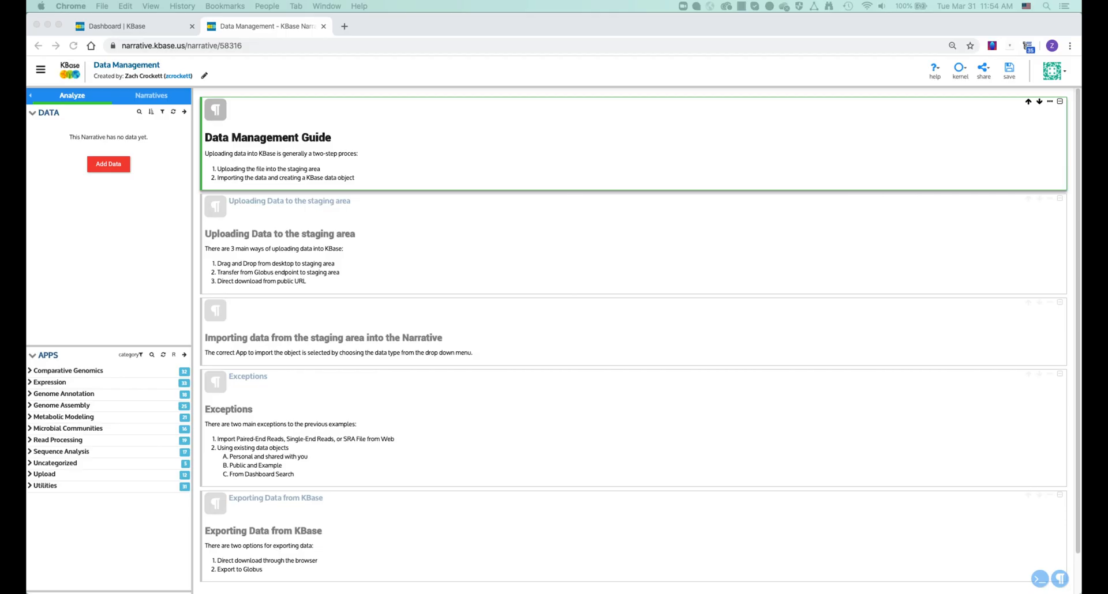
Step: Drag drag_and_drop_example.fna from the desktop examples folder onto the Import tab's drop box
click(107, 164)
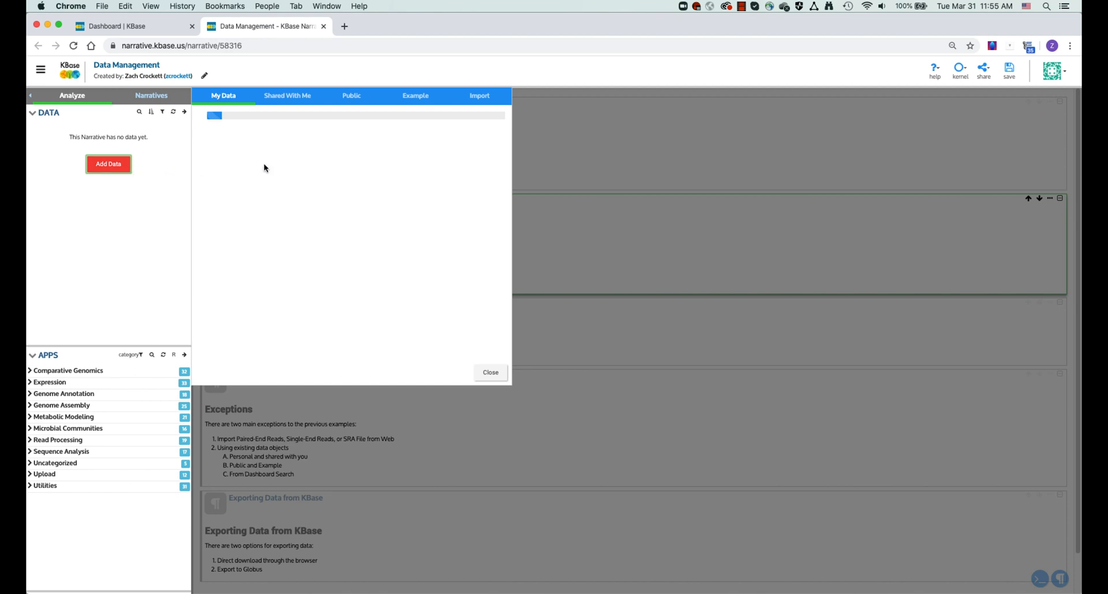
click(479, 95)
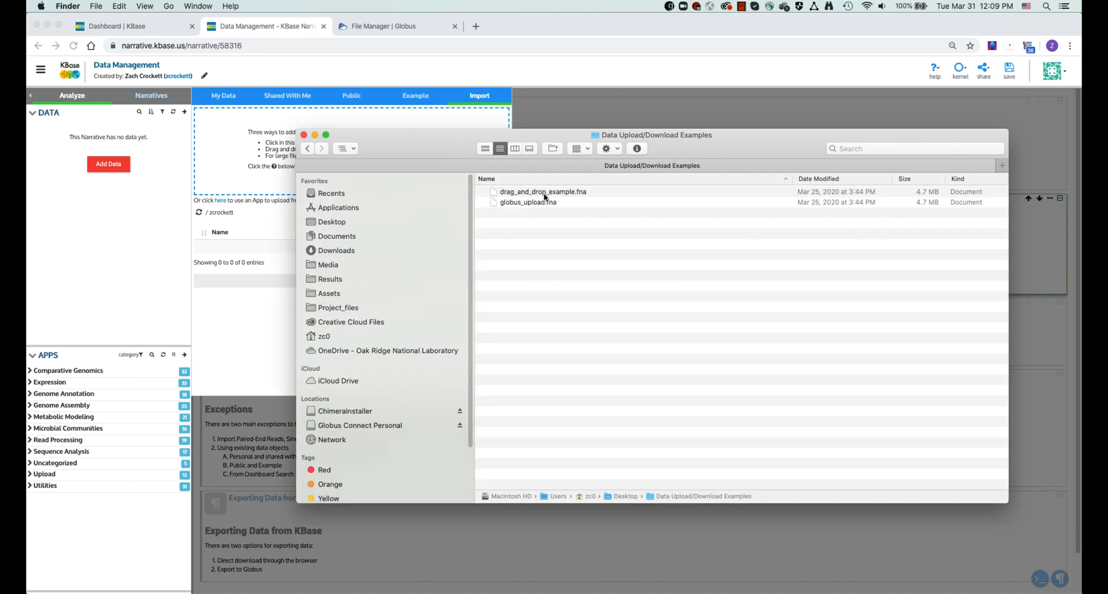
drag(542, 192, 351, 154)
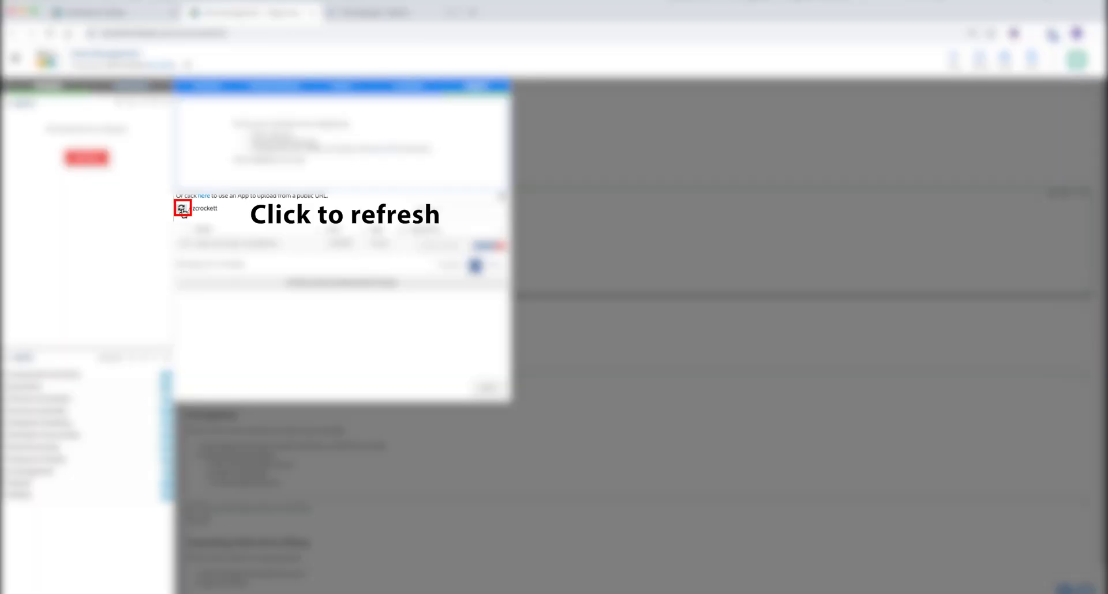
Step: Refresh the staging list and set drag_and_drop_example.fna to import as an Assembly
click(182, 211)
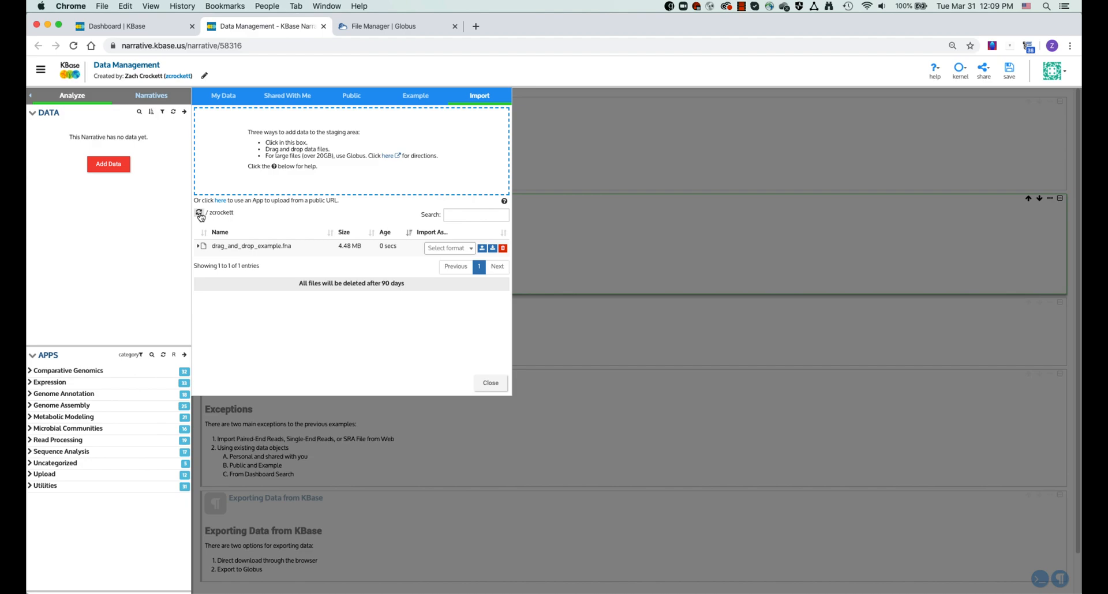
click(450, 248)
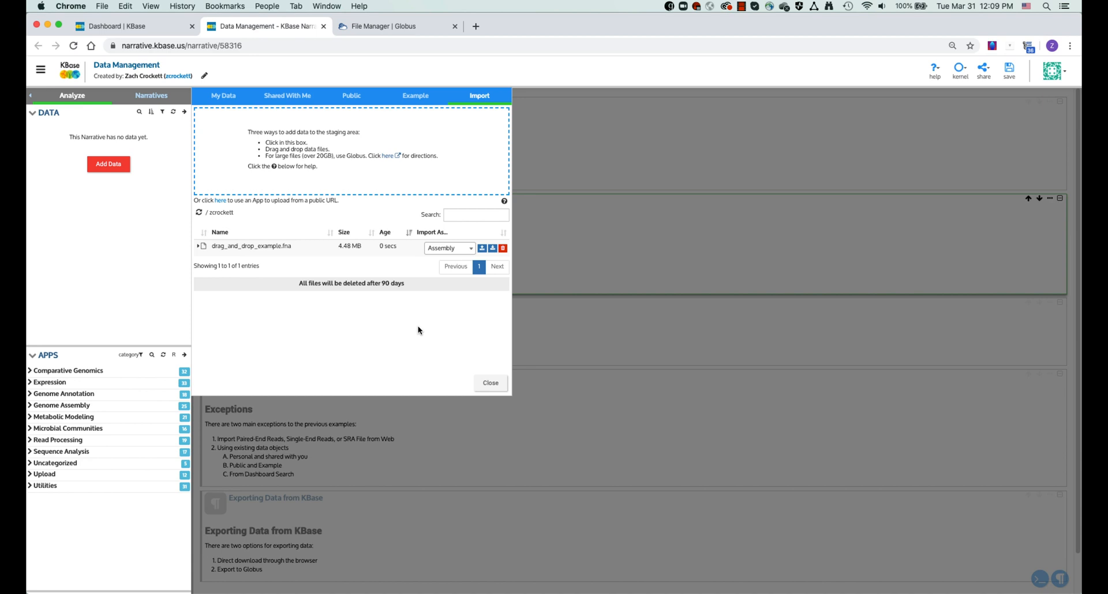
click(482, 248)
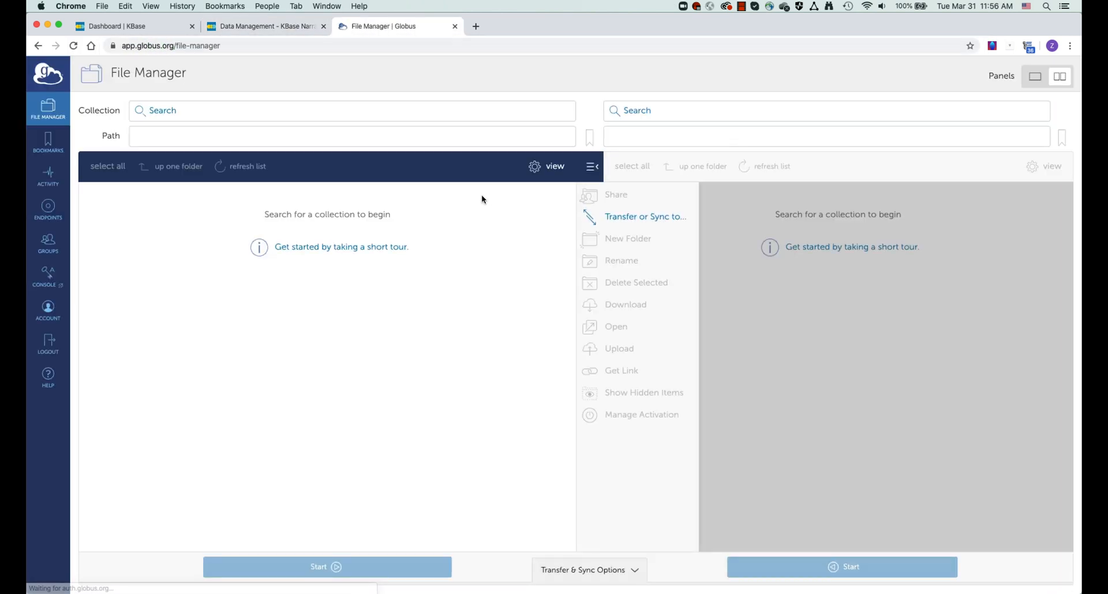
mouse_move(48, 206)
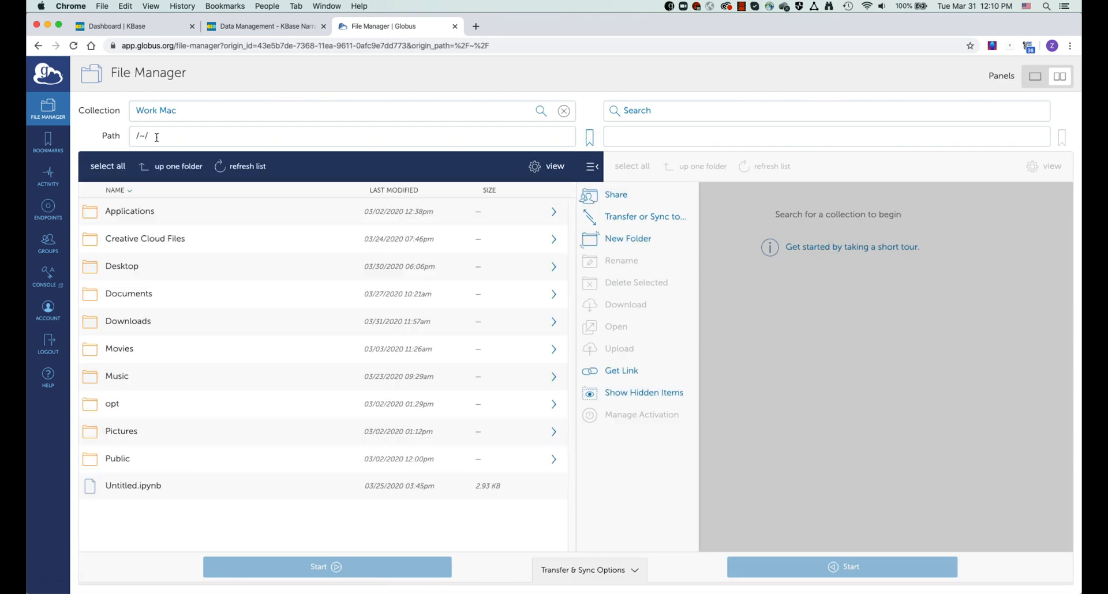
Step: Transfer globus_upload.fna from Work Mac examples to the personal KBase Bulk Share staging folder
click(239, 166)
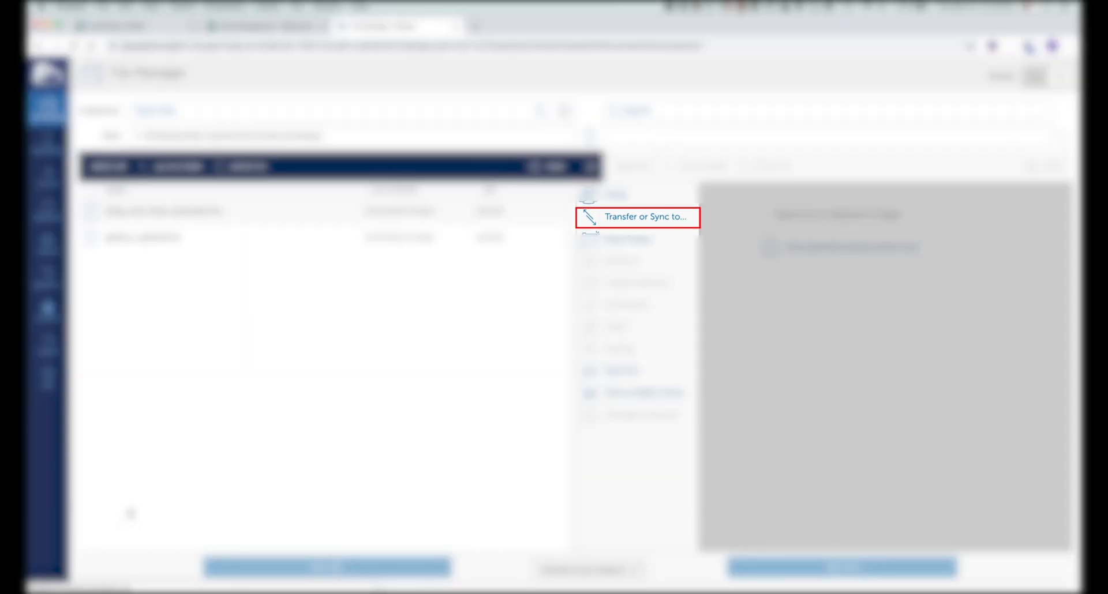
click(646, 217)
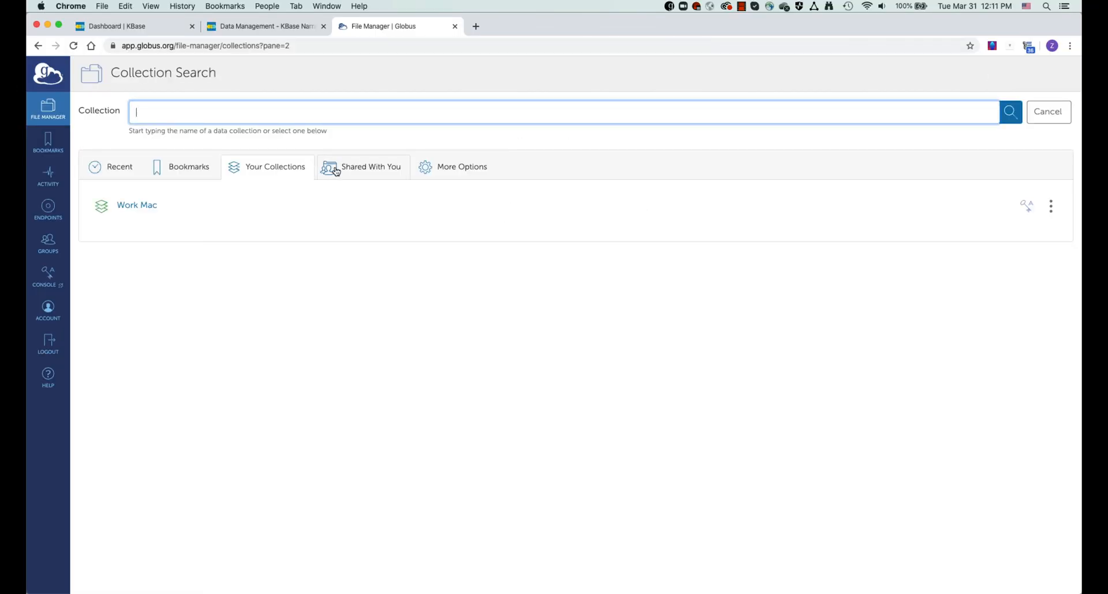
click(136, 205)
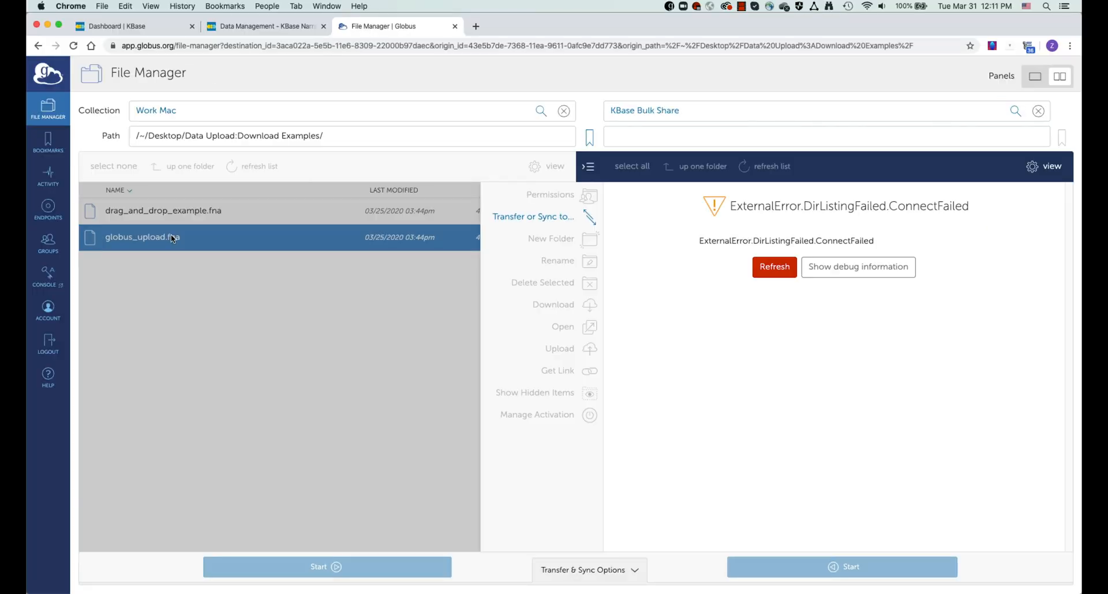
click(819, 135)
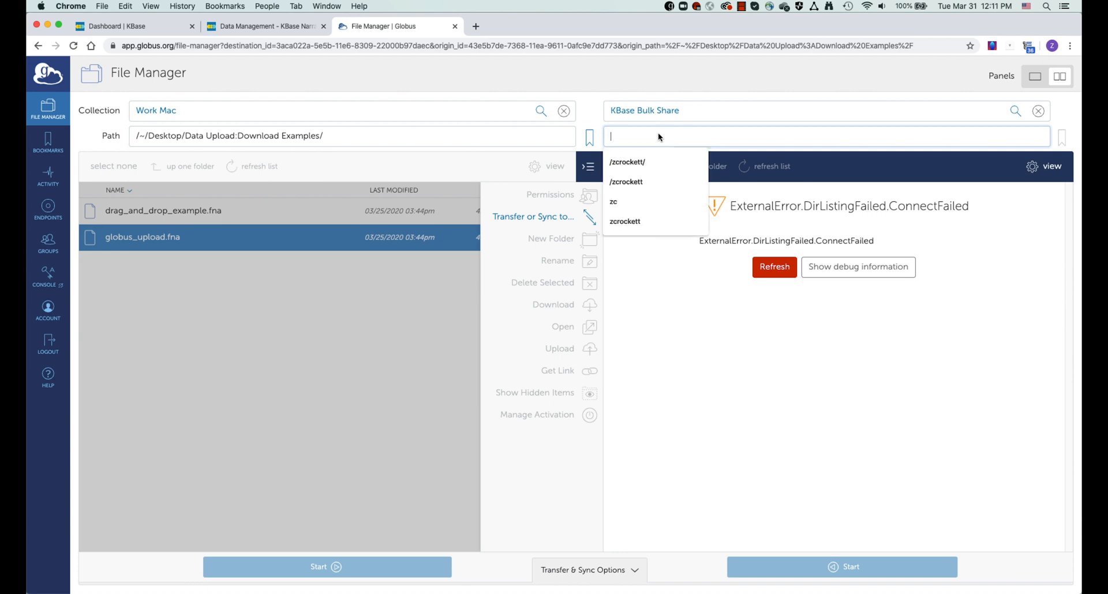
click(624, 221)
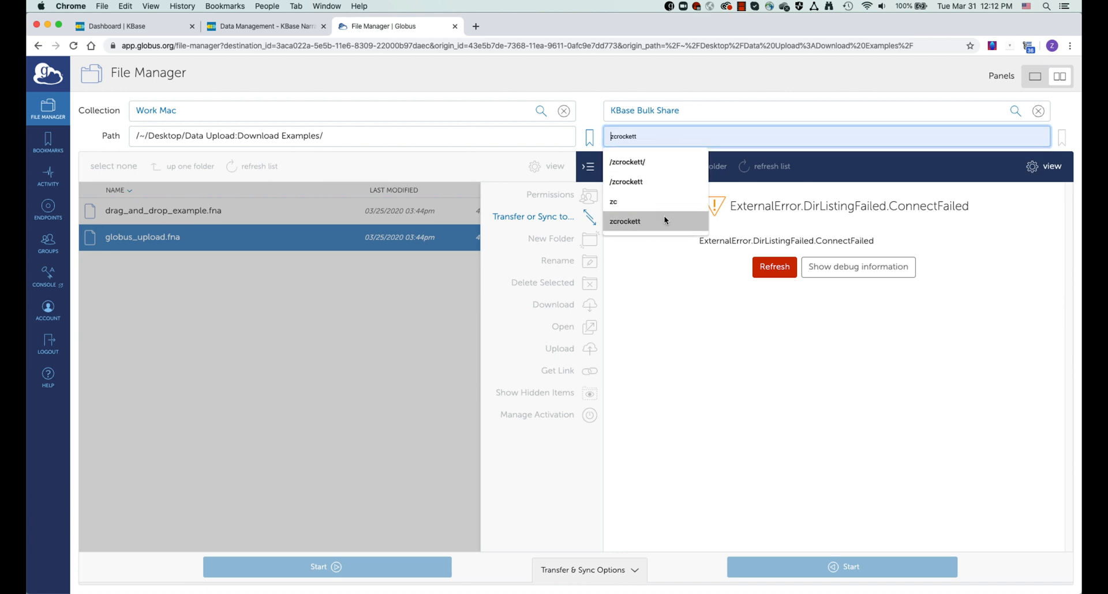
click(624, 221)
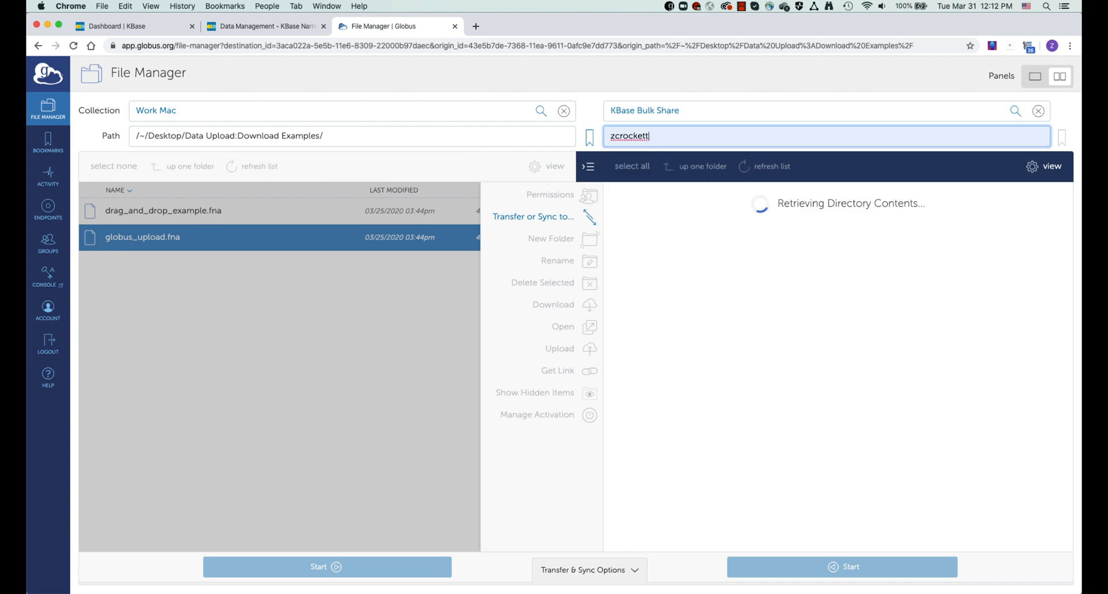
key(Return)
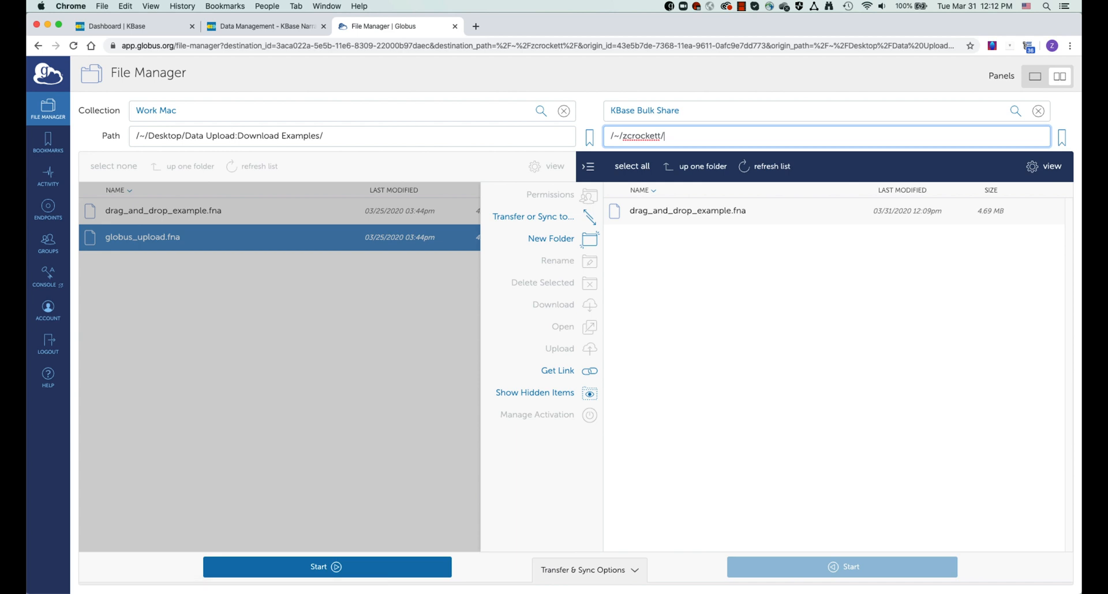
mouse_move(783, 147)
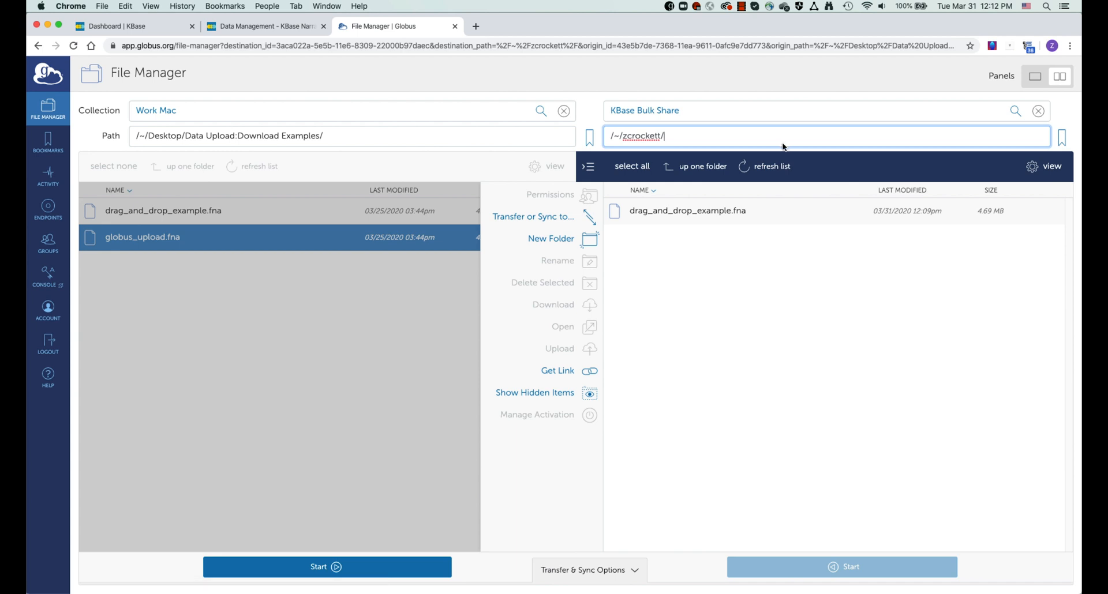
mouse_move(783, 147)
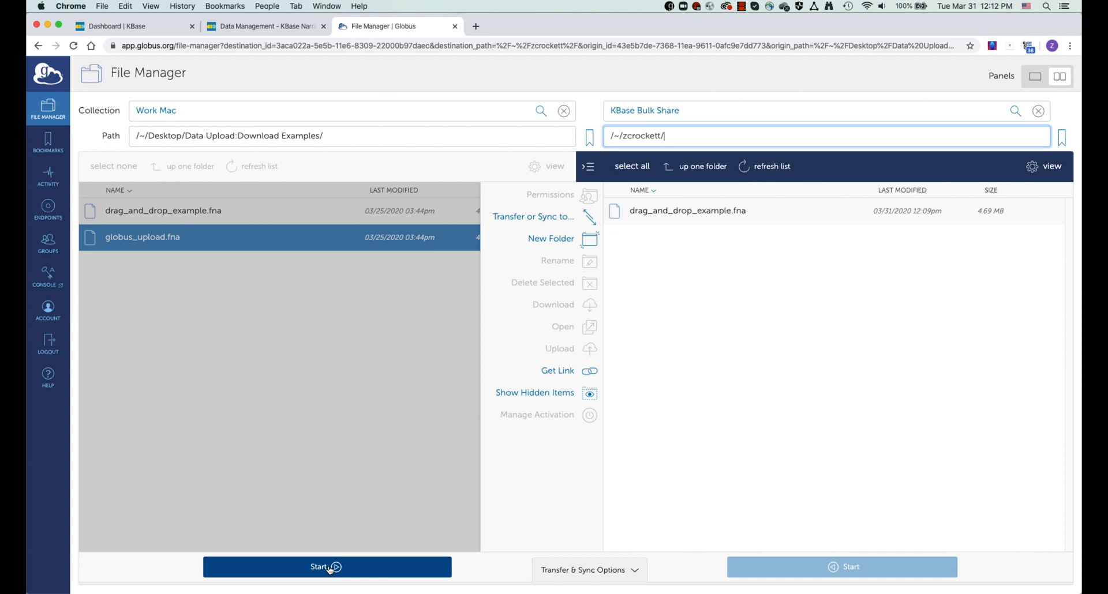
click(326, 566)
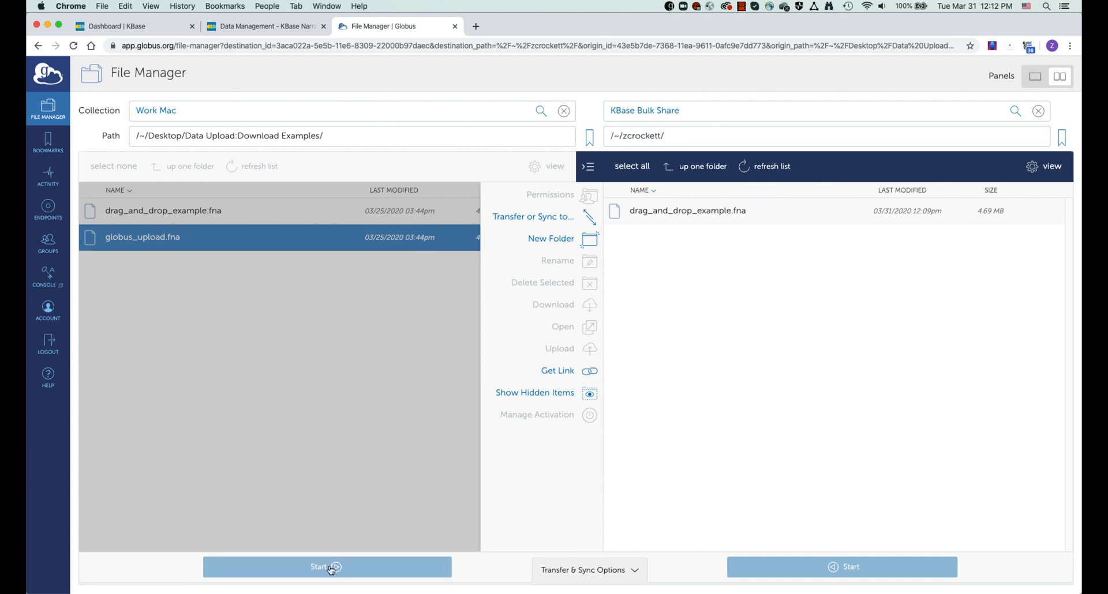
click(325, 567)
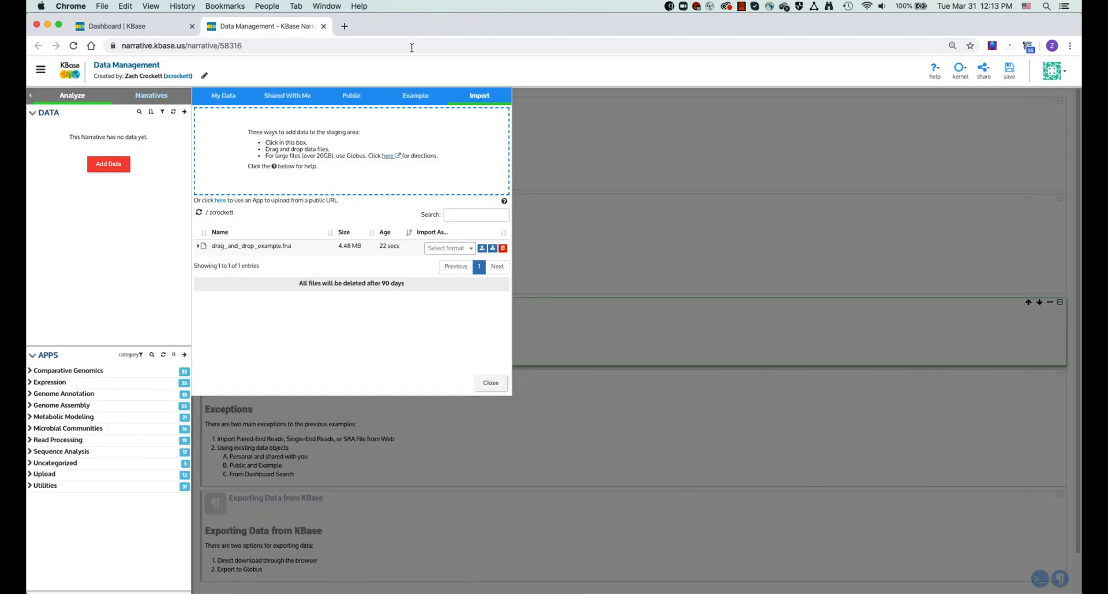
mouse_move(409, 69)
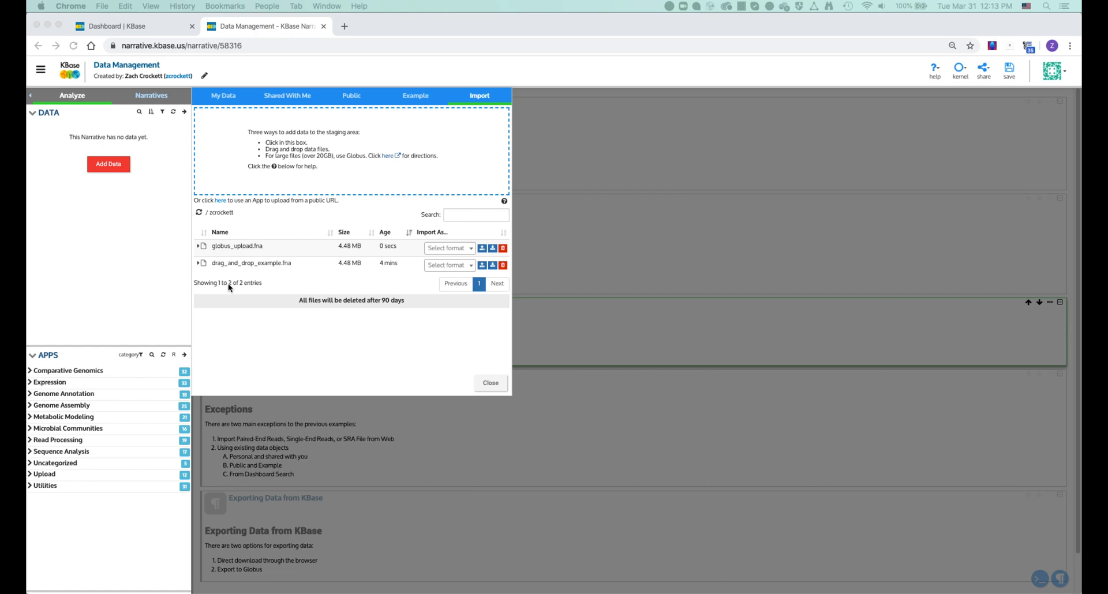
Step: Close the data import panel once globus_upload.fna shows in staging
click(489, 382)
text(upload)
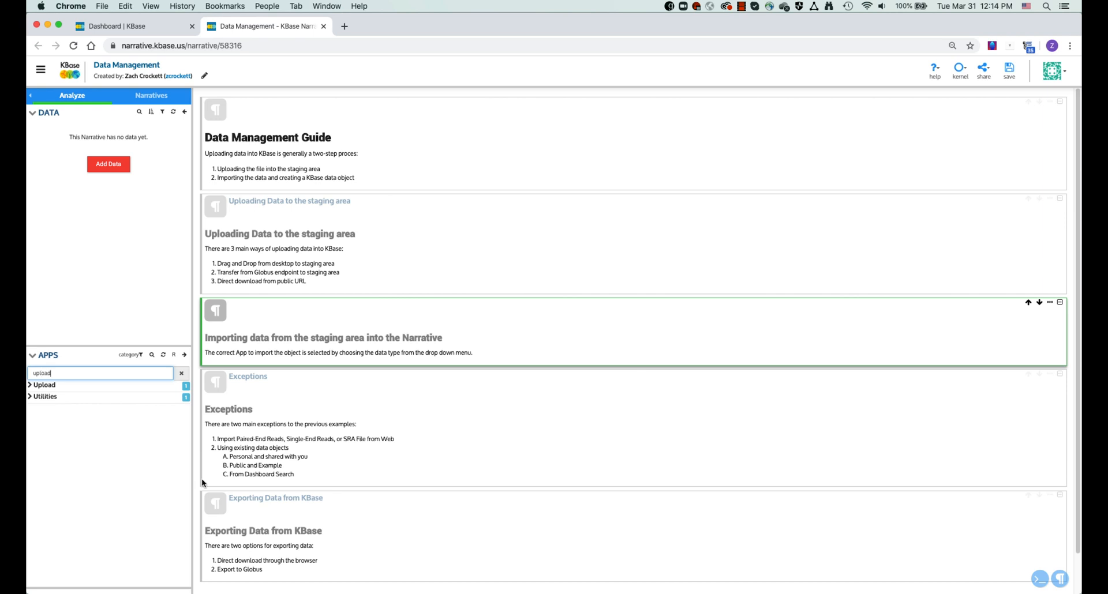
Step: Run Upload File to Staging from Web with the Google Drive public shared link
text(file)
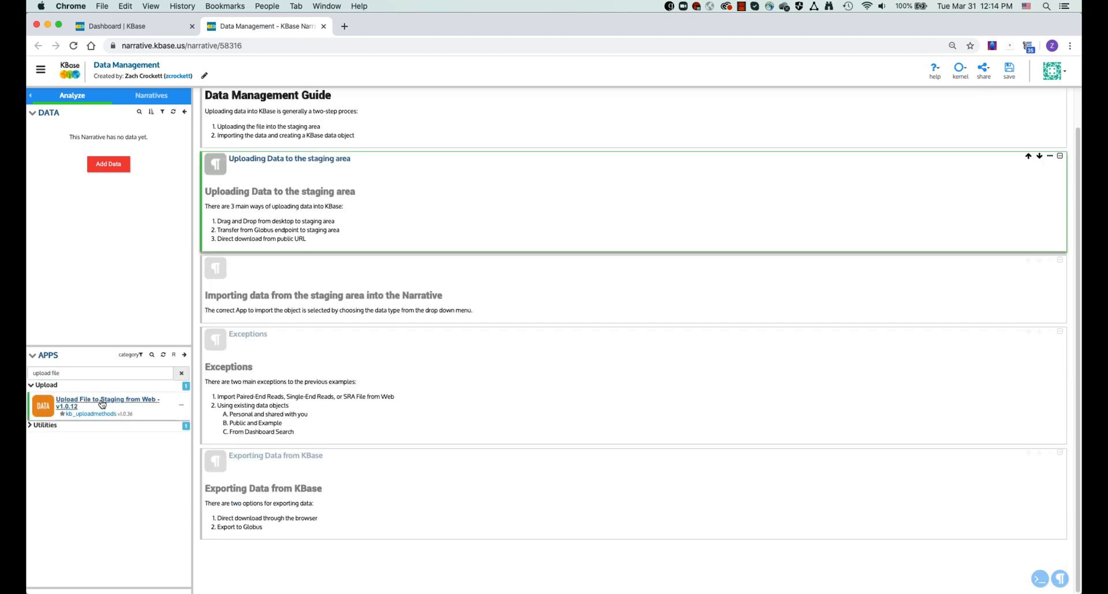
click(107, 402)
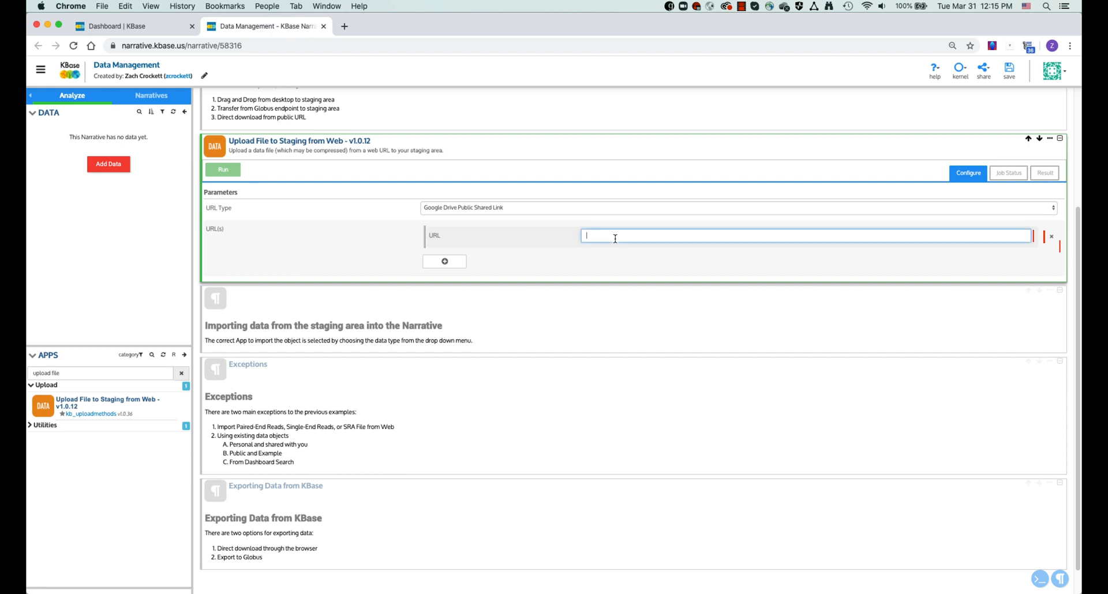
text(https://drive.google.com/open?id=1wWp7uo-sjCbQoYGqSsvF48TU0Sh9x_w)
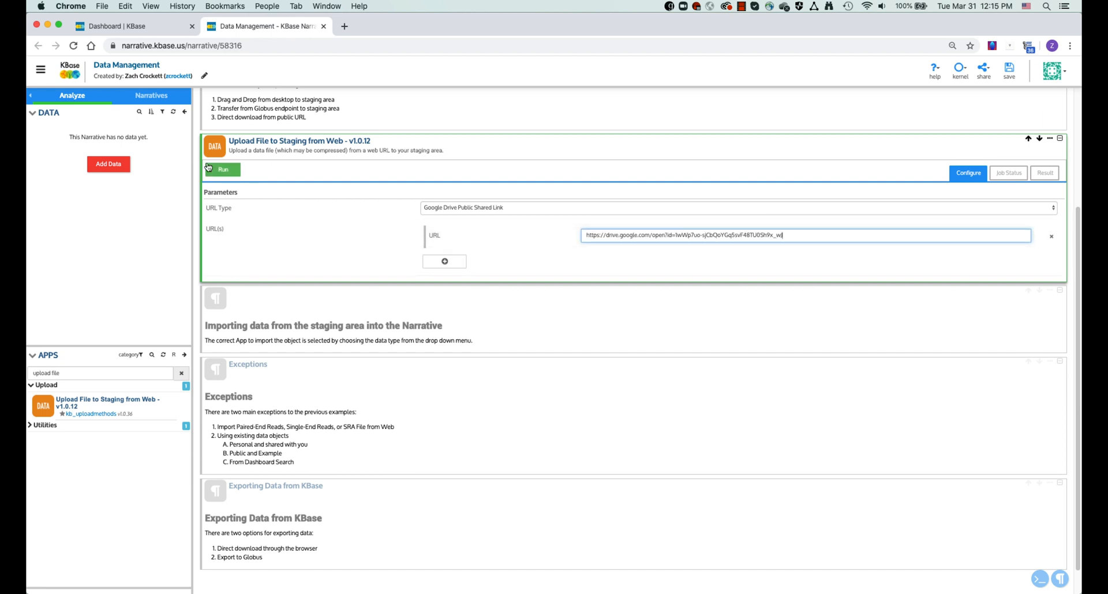
click(222, 169)
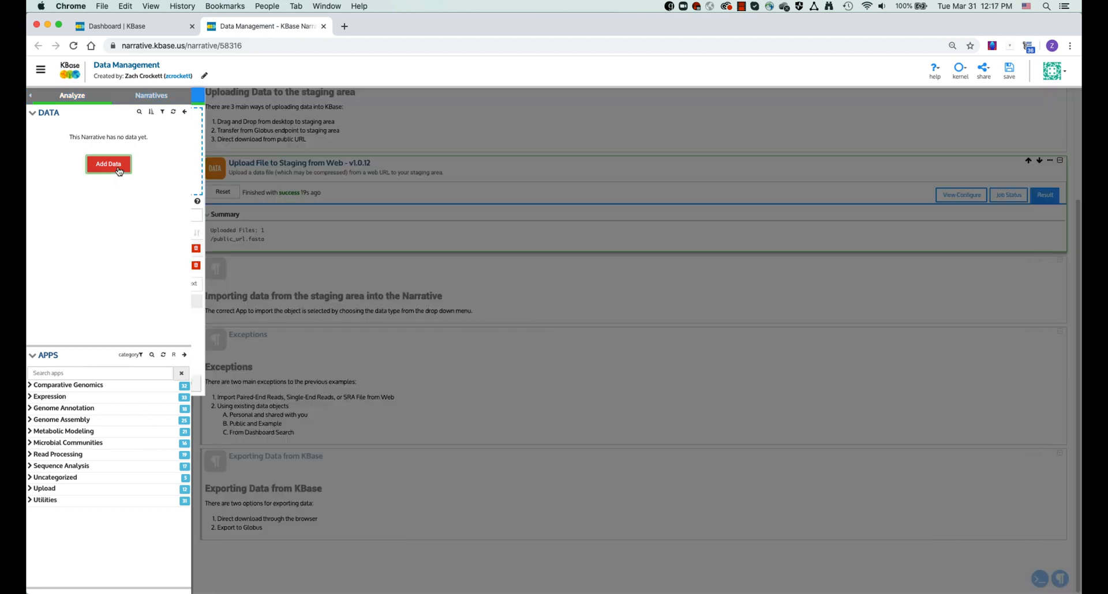
Step: Refresh the staged files and pick Assembly as the import type for public_url.fasta
click(108, 164)
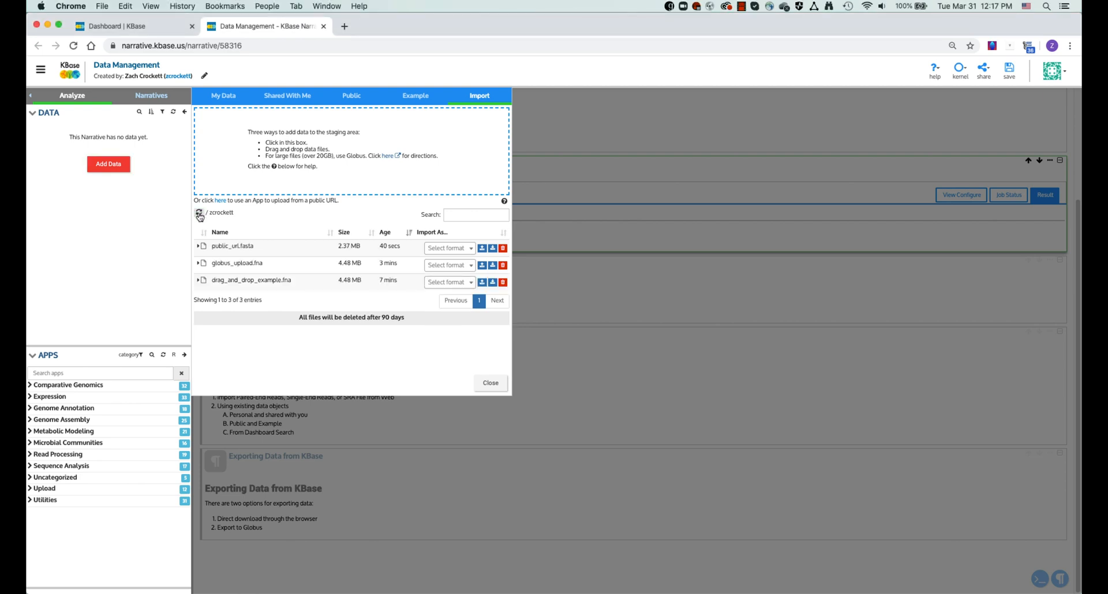
click(449, 248)
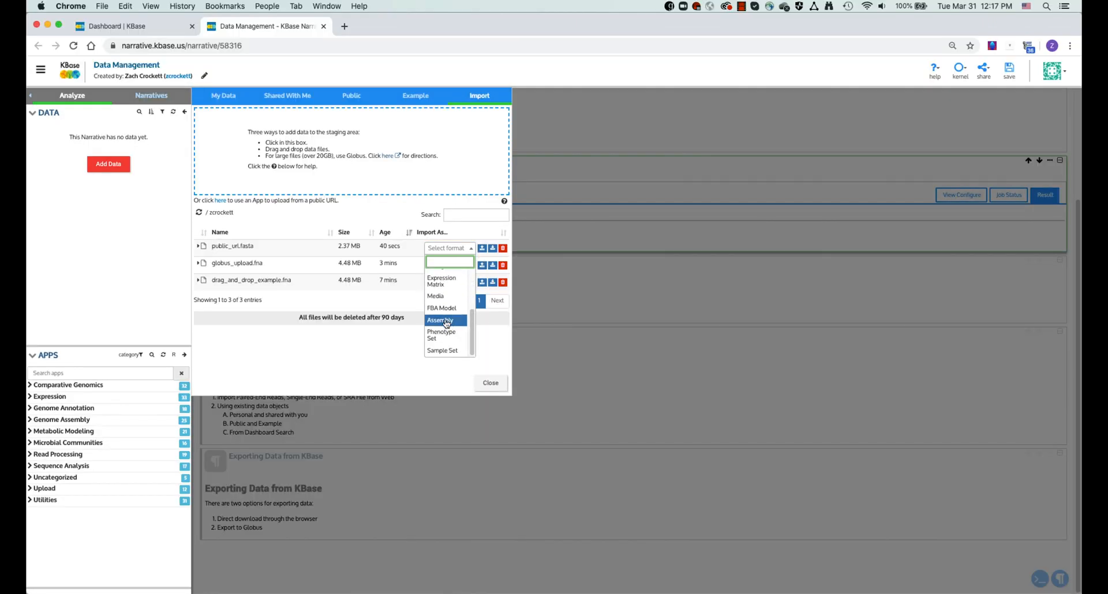
click(441, 321)
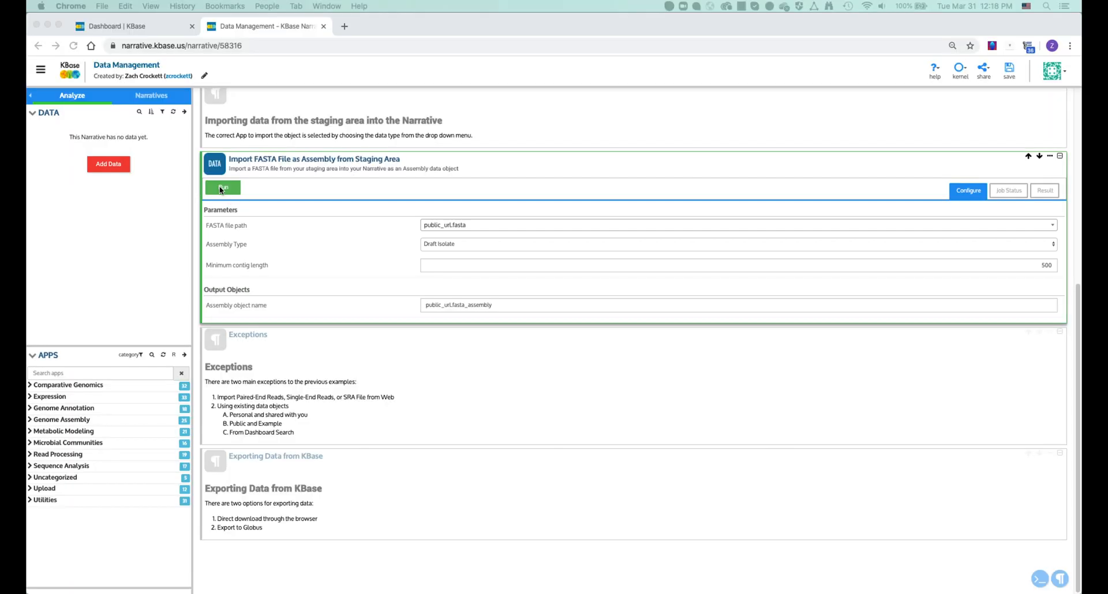
Step: Run the Import FASTA File as Assembly app and view its Result report
click(223, 188)
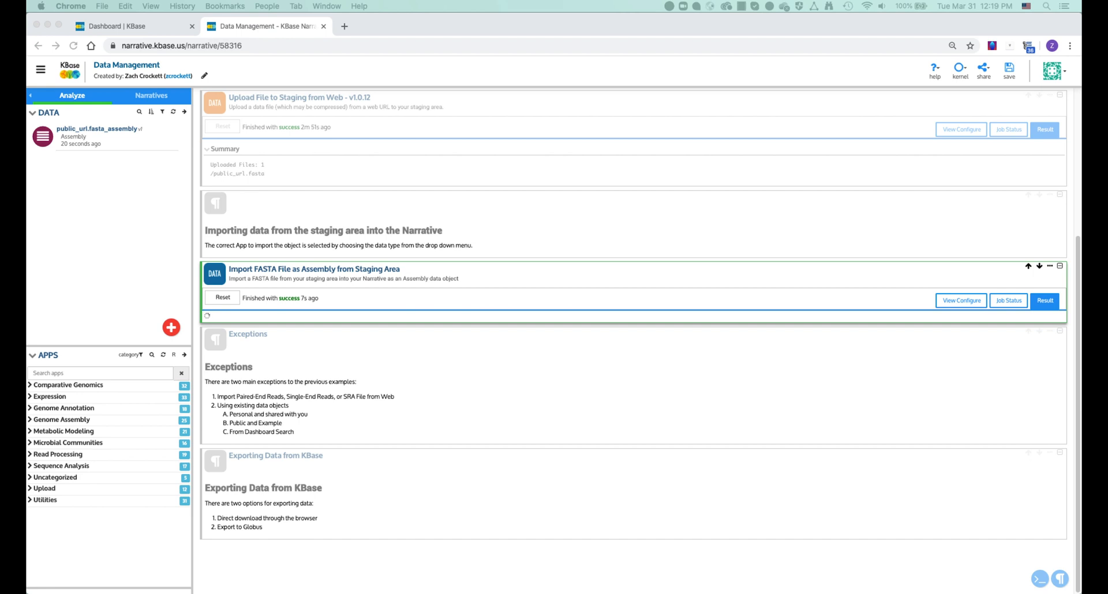
click(1044, 301)
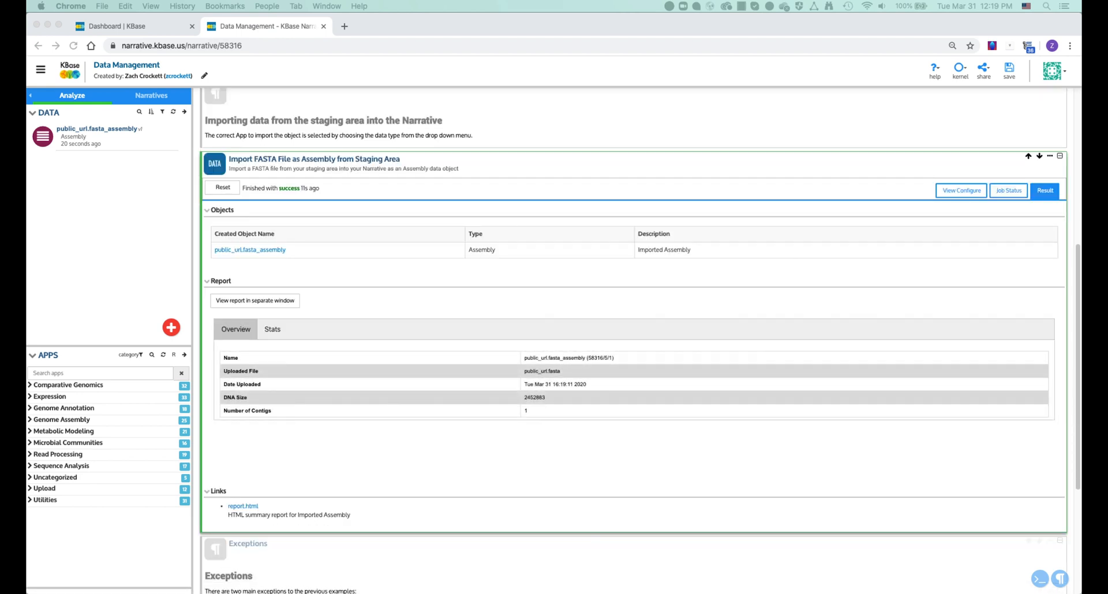
Step: Run the paired-end reads import from the E. coli R1 and R2 fastq.gz URLs
scroll(down, 3)
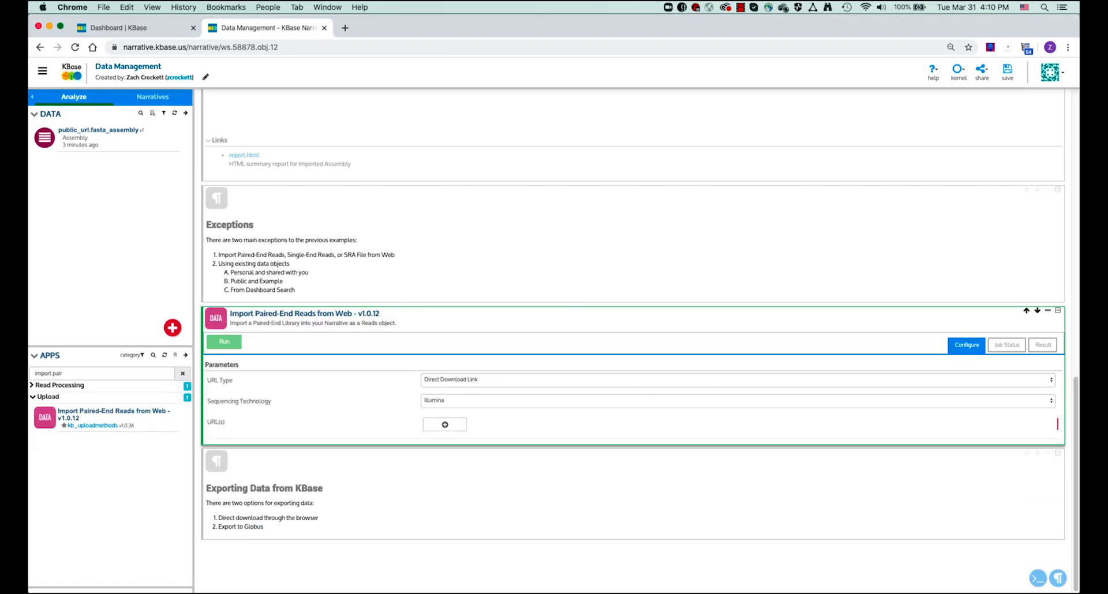
mouse_move(444, 424)
text(import_paired)
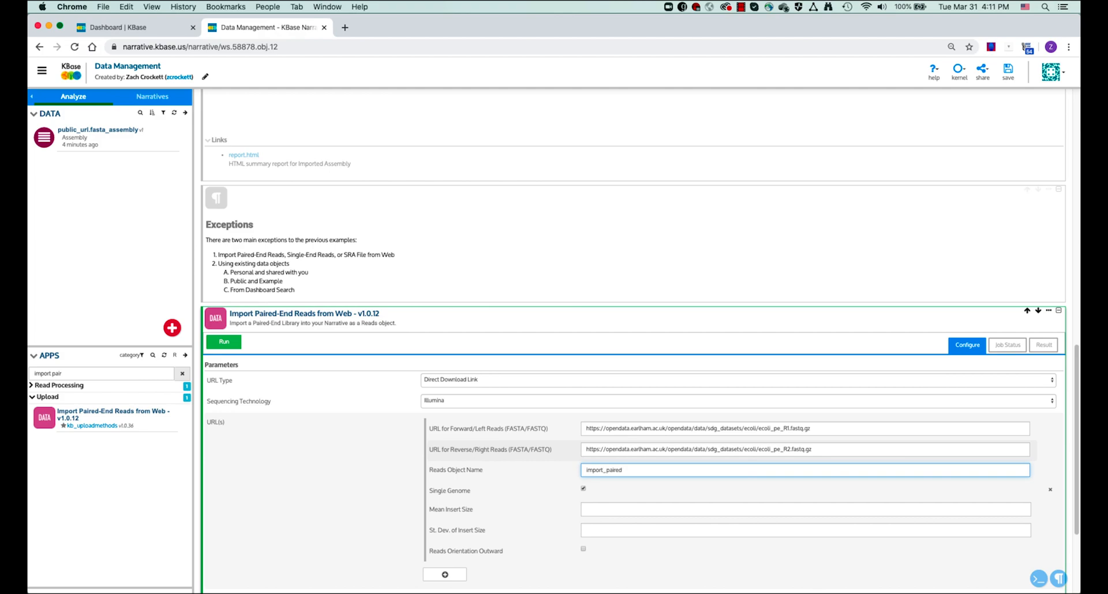
click(223, 342)
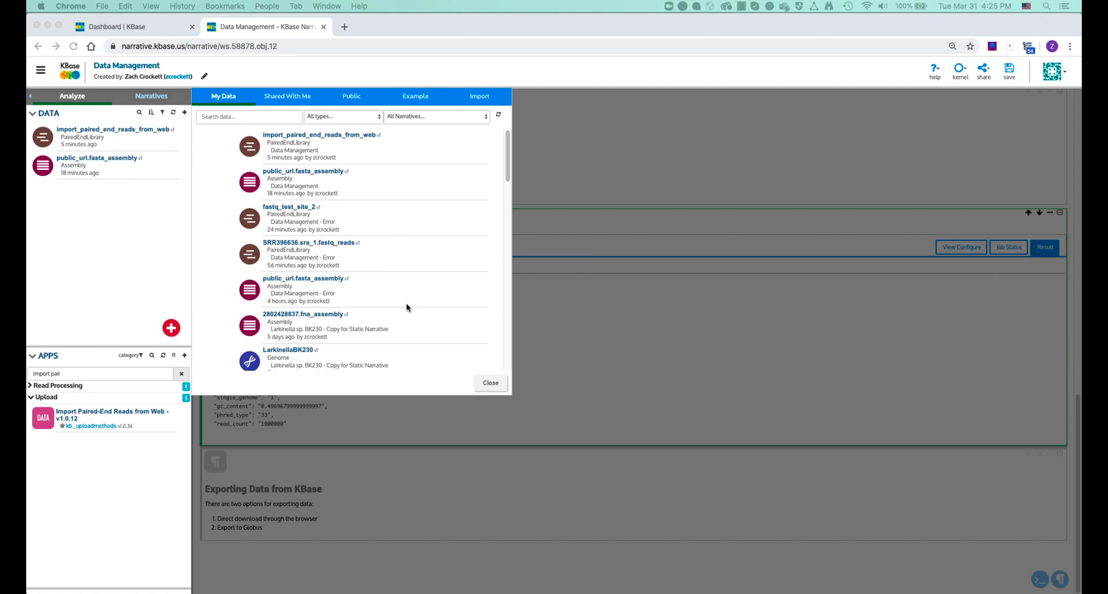
mouse_move(247, 218)
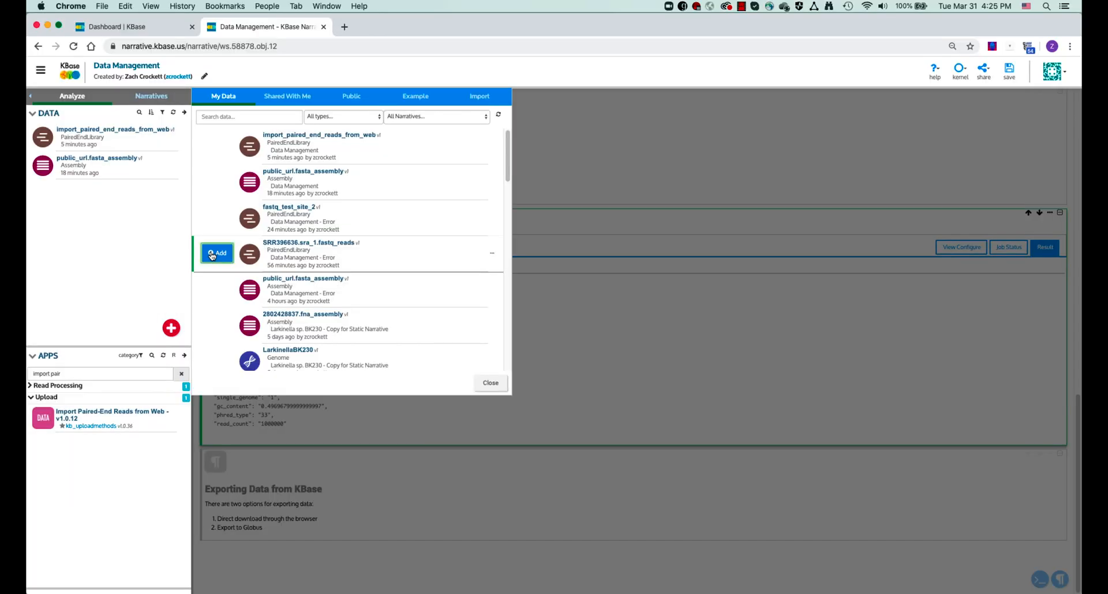
Step: Add SRR396636.sra_1.fastq_reads from My Data to the narrative
click(217, 253)
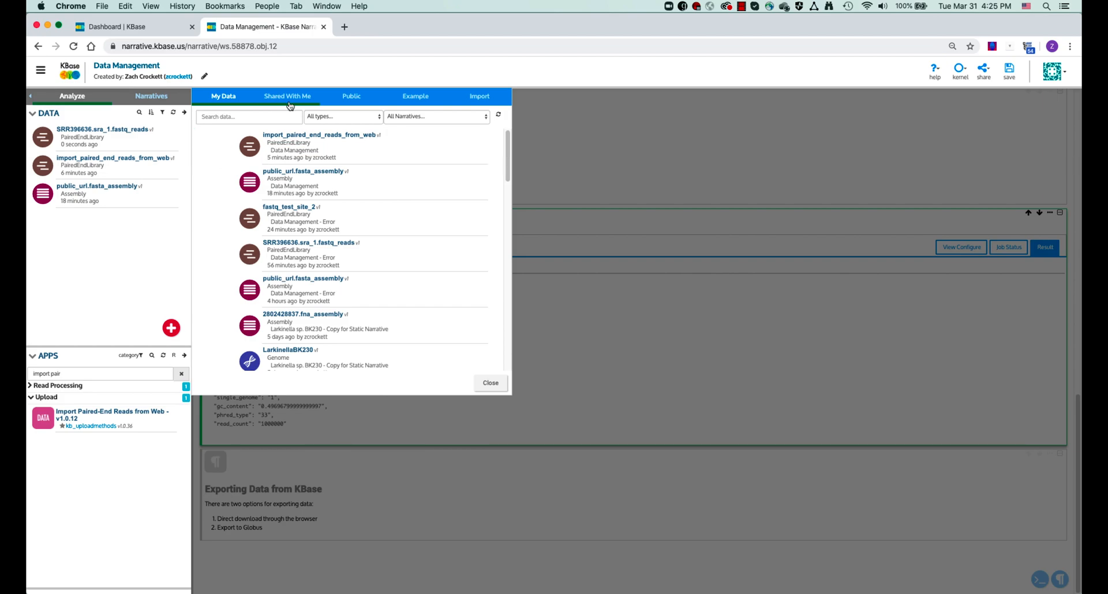
Step: Filter the Shared With Me data tab to show only Assembly objects
click(286, 96)
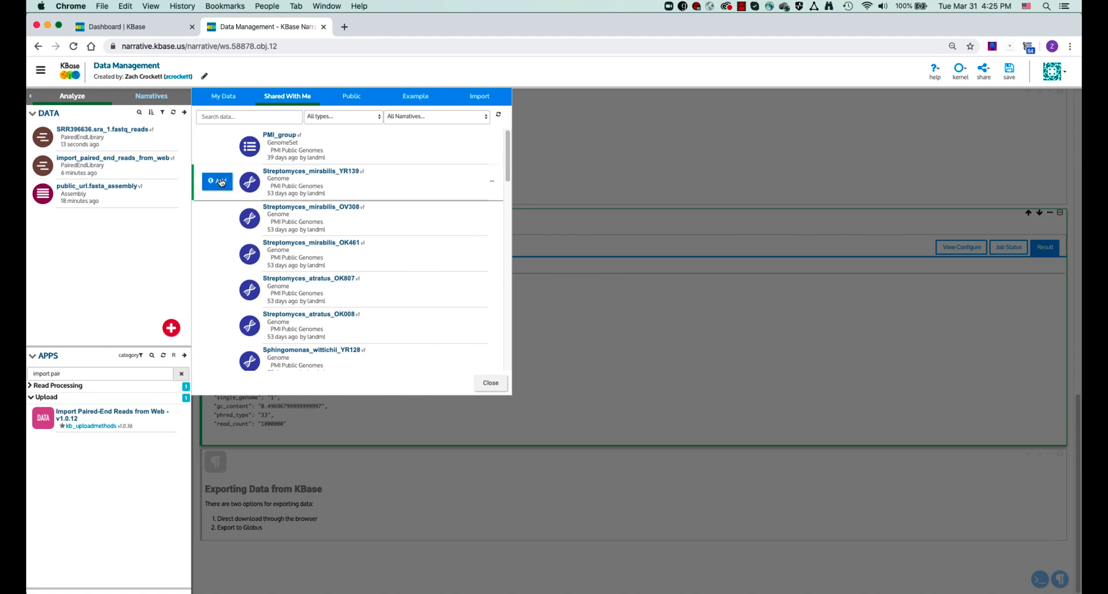
click(343, 116)
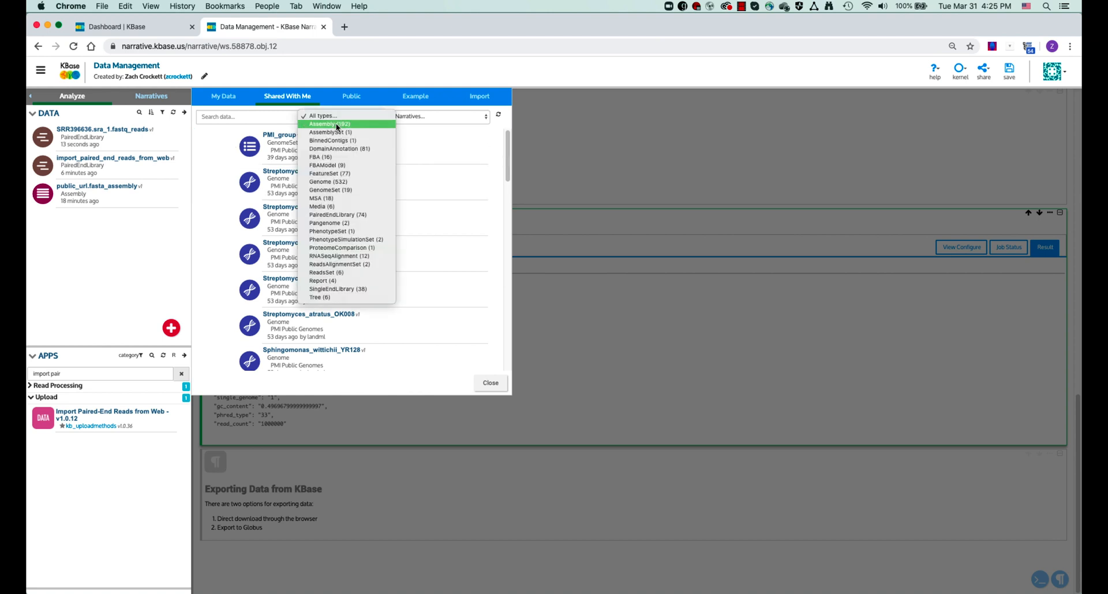
click(330, 123)
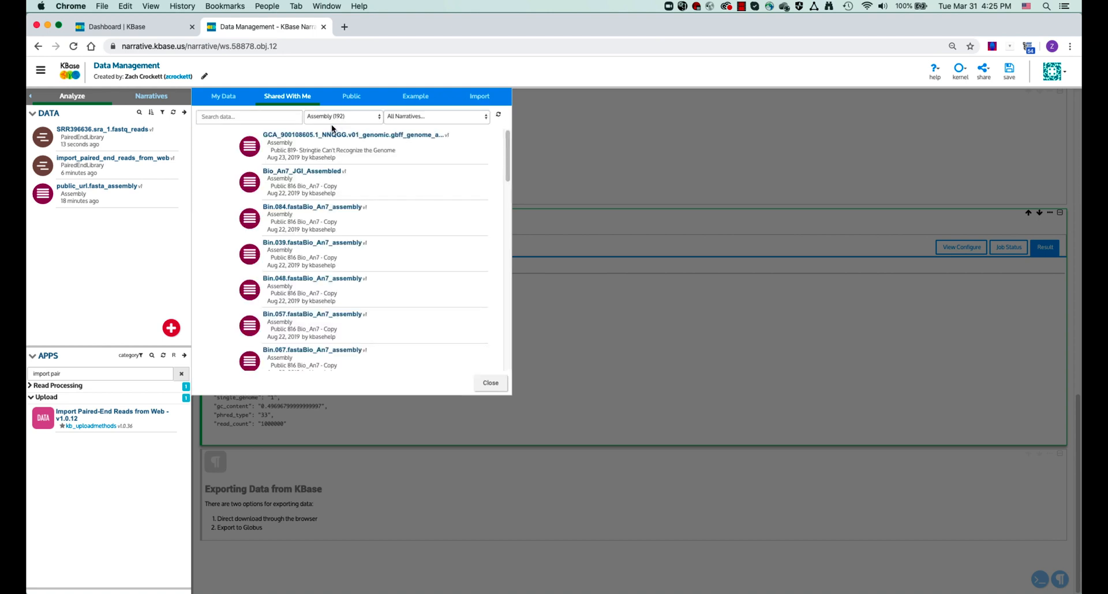
click(351, 96)
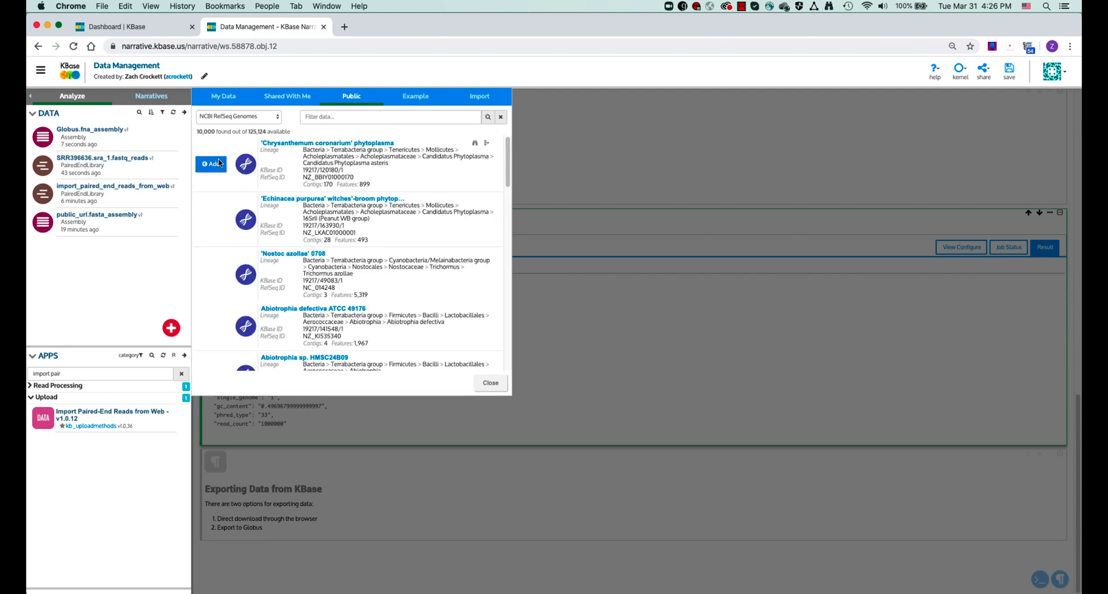
Step: Filter public NCBI RefSeq genomes for 'campylobacter' and add Campylobacter avium to the narrative
click(239, 116)
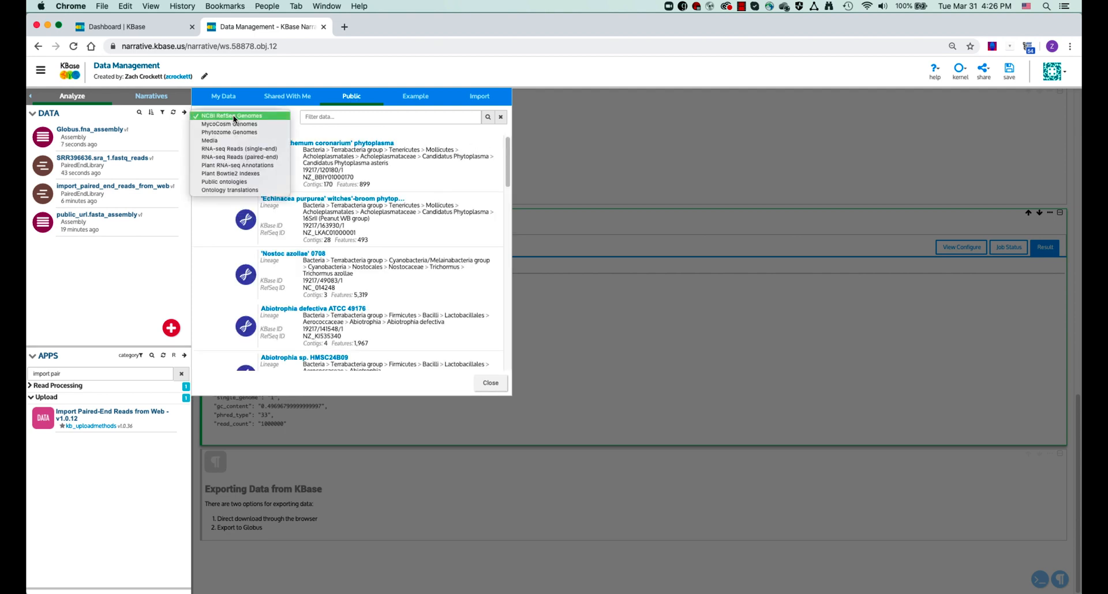
click(233, 115)
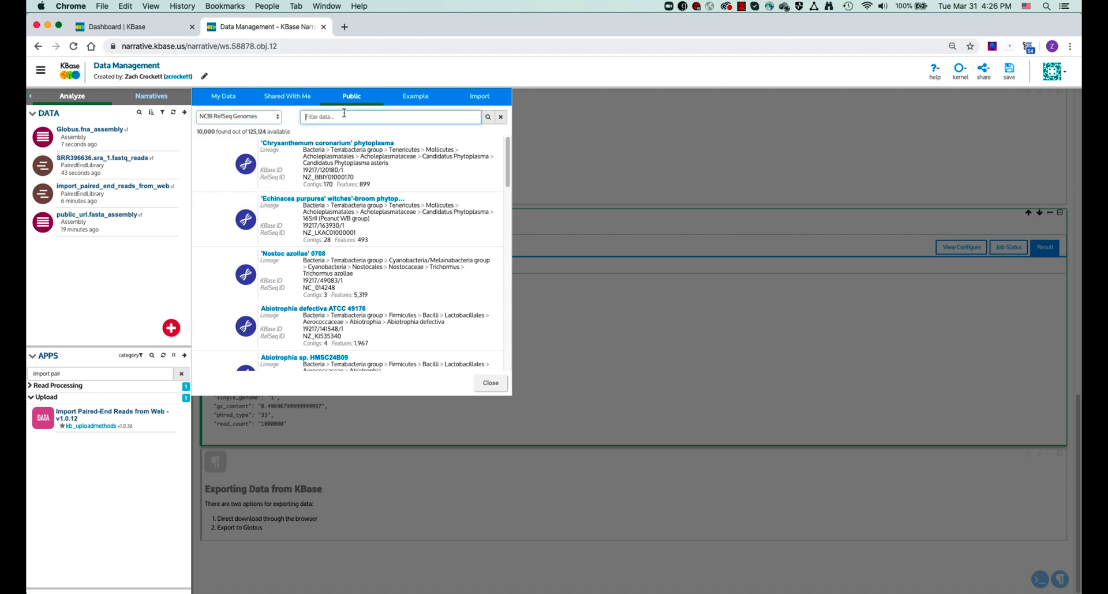
text(campylobacter)
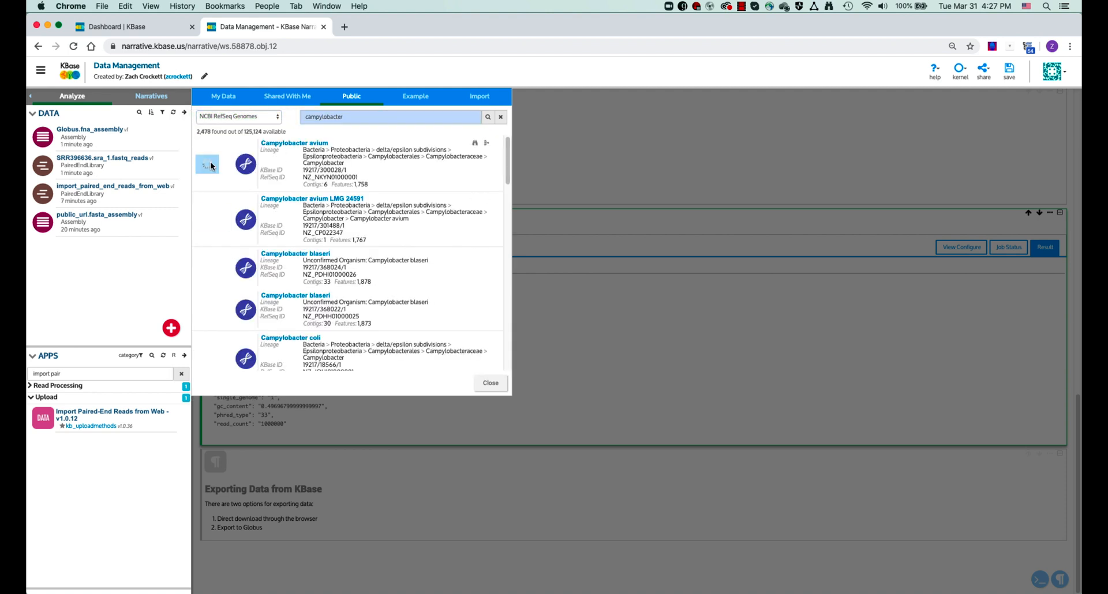
click(415, 96)
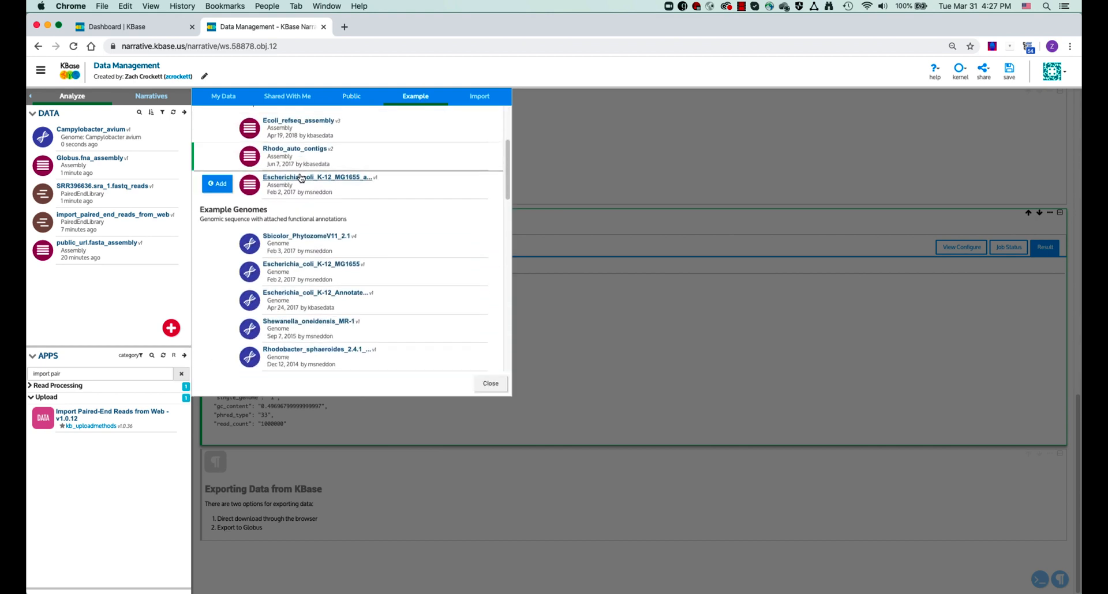
Step: Scroll through the example assemblies, genomes, models and sets, then close the data browser
scroll(down, 3)
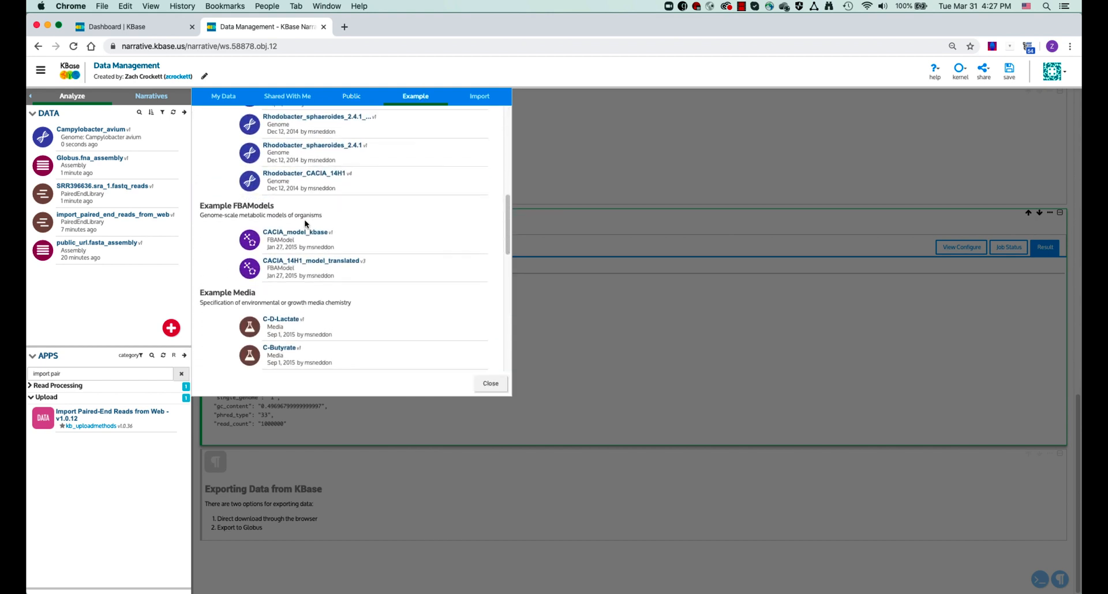
scroll(down, 3)
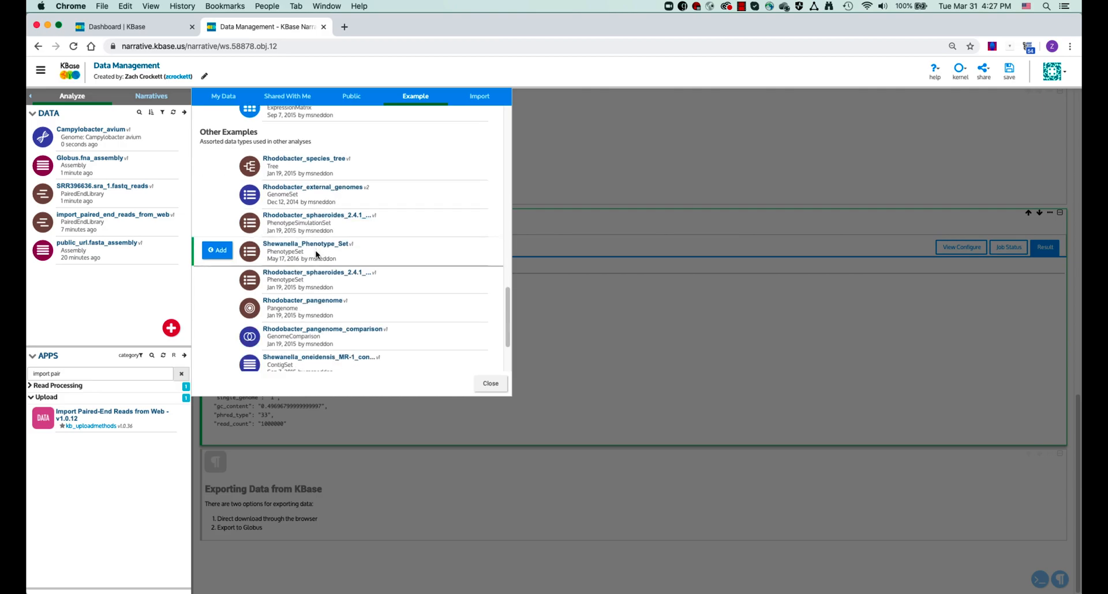
click(490, 383)
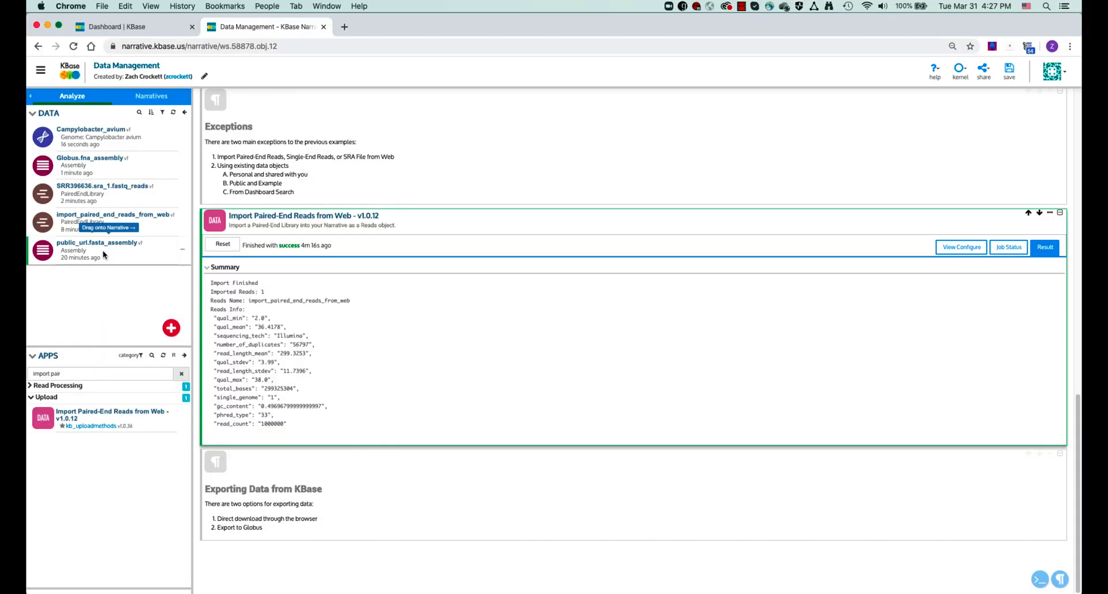
Step: Export public_url.fasta_assembly from the Data panel as a zipped FASTA download
click(123, 272)
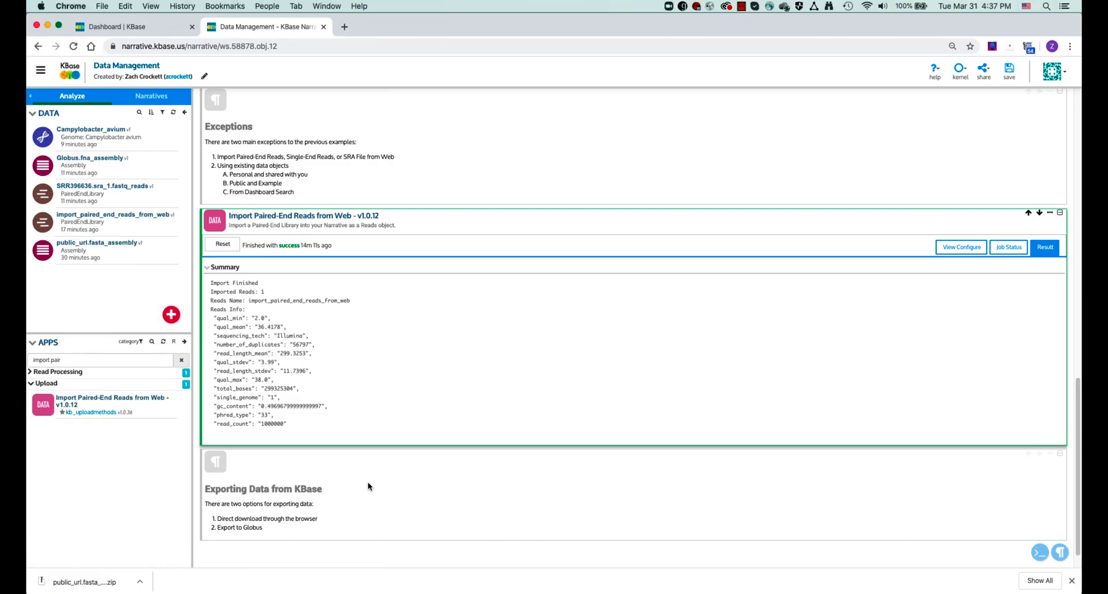
mouse_move(93, 252)
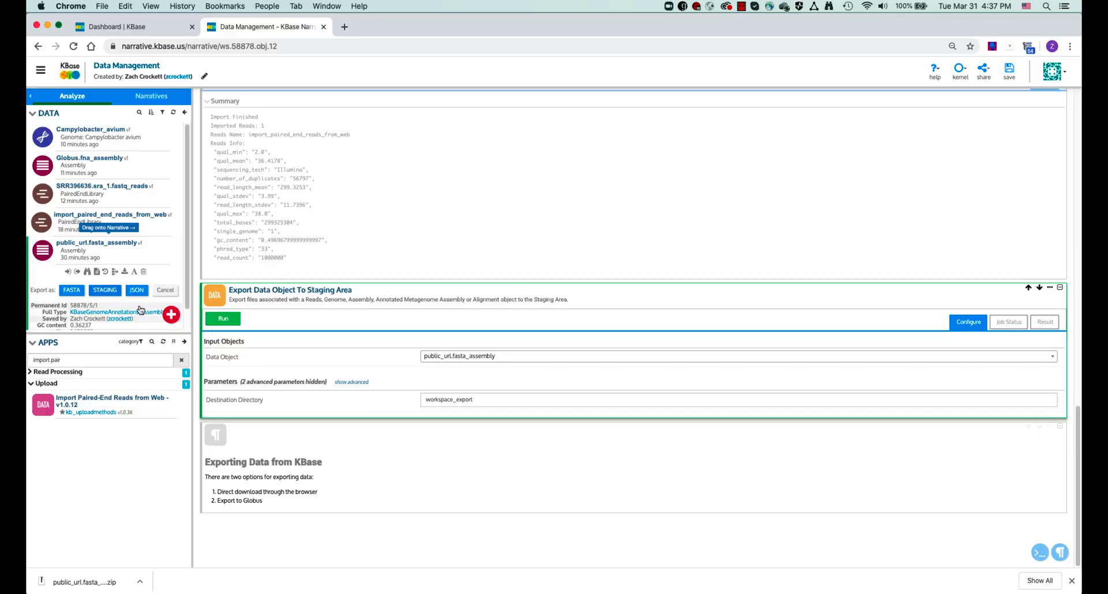
mouse_move(265, 322)
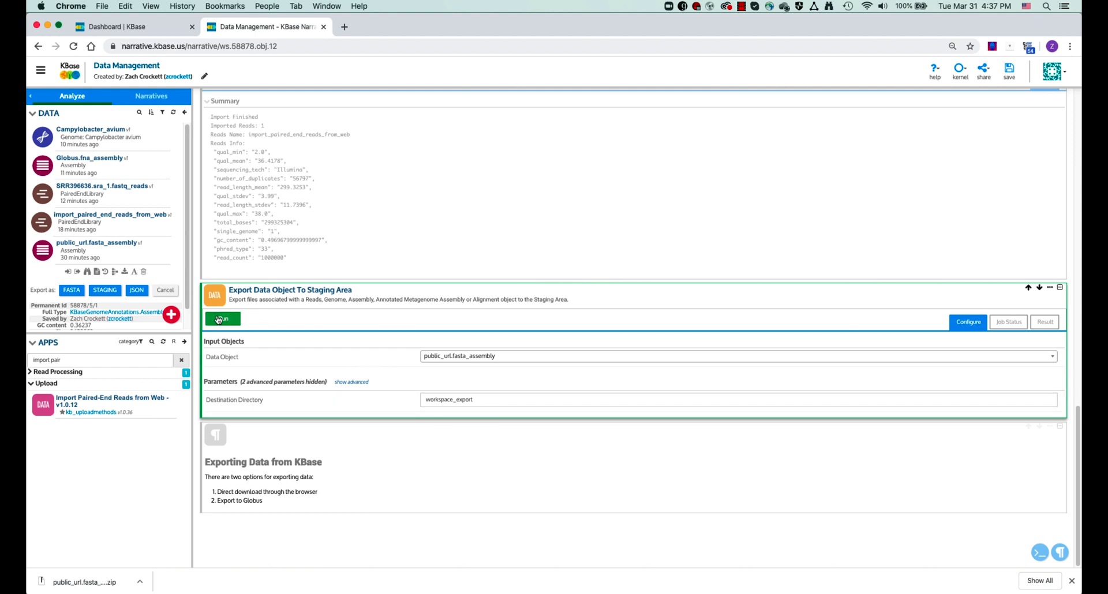
Step: Run Export Data Object To Staging Area for public_url.fasta_assembly
click(223, 318)
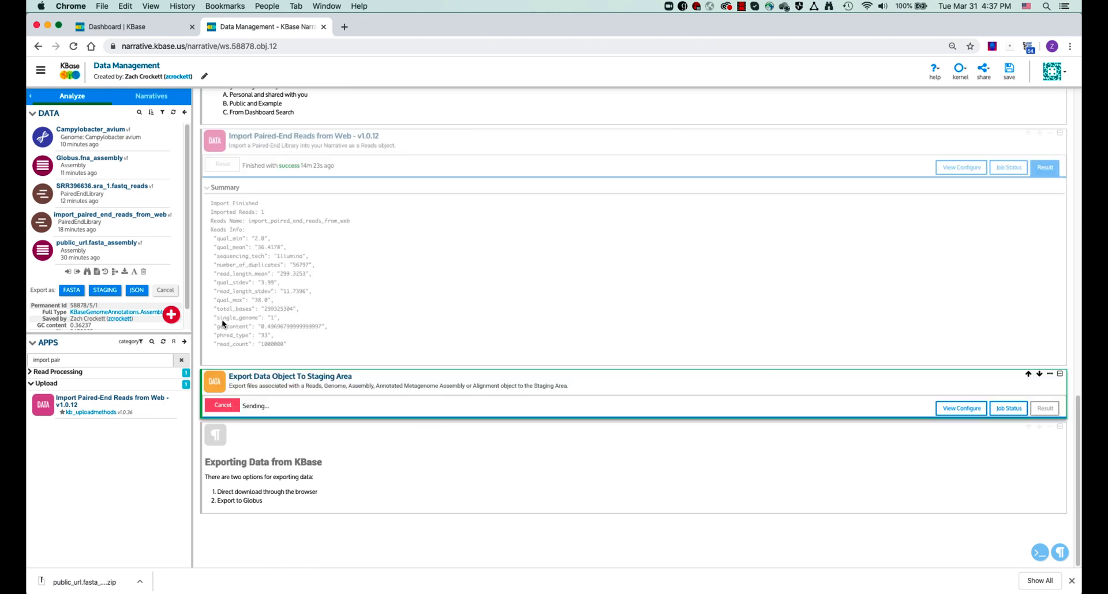